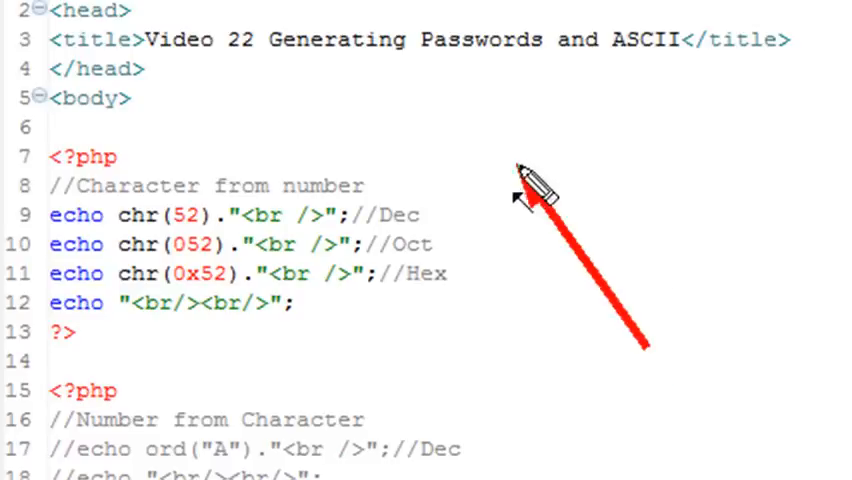
{"action": "mouse_move", "coordinate": [655, 180]}
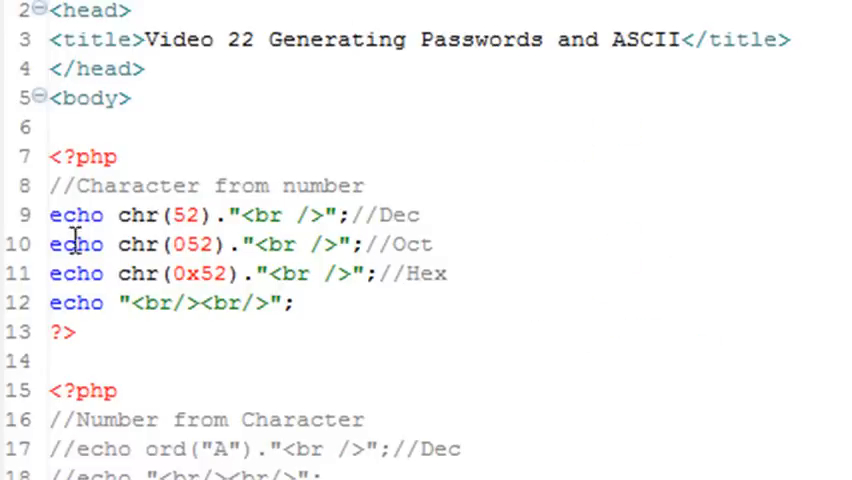
{"action": "mouse_move", "coordinate": [344, 244]}
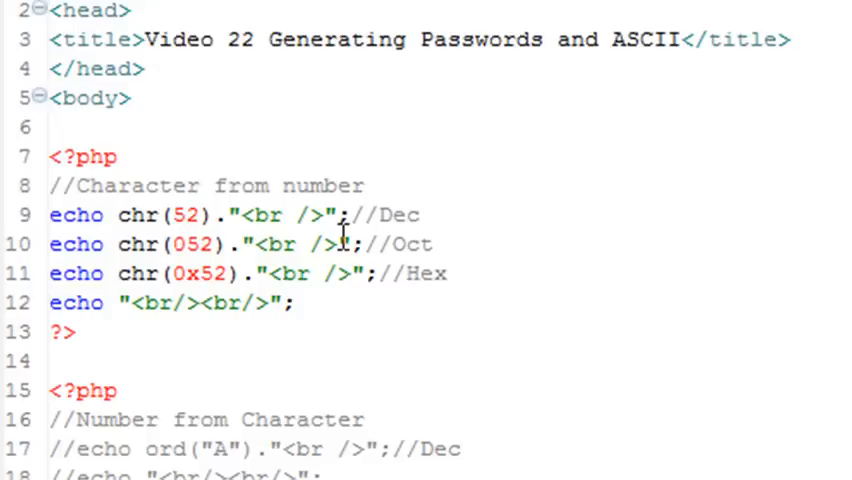
{"action": "mouse_move", "coordinate": [371, 138]}
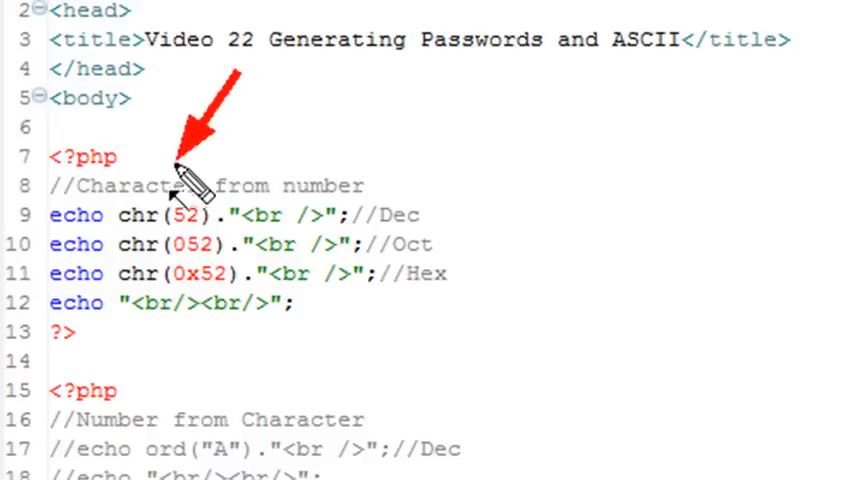
{"action": "mouse_move", "coordinate": [385, 185]}
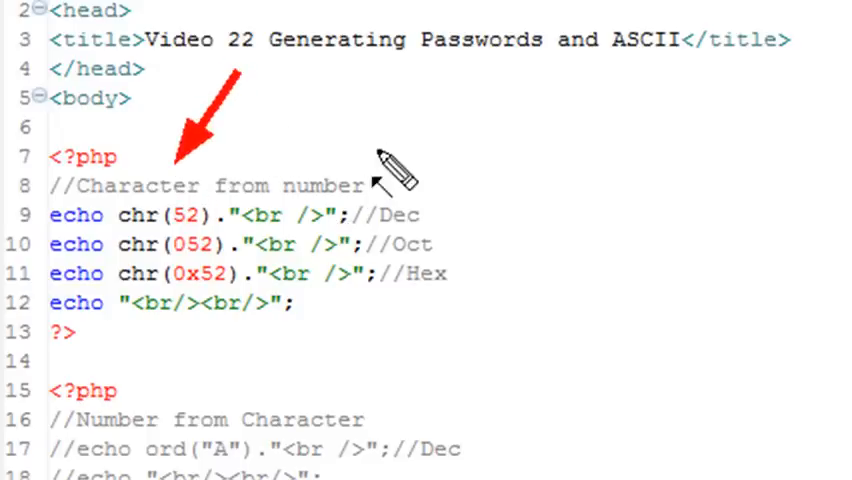
{"action": "mouse_move", "coordinate": [150, 255]}
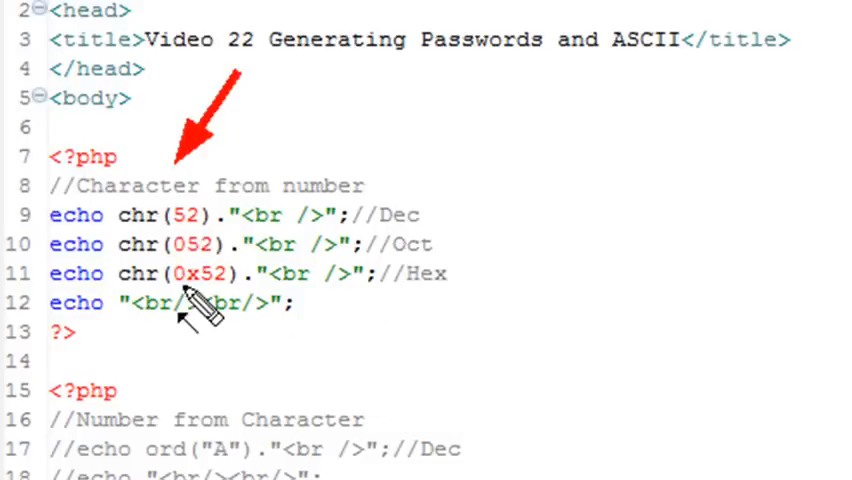
{"action": "mouse_move", "coordinate": [280, 135]}
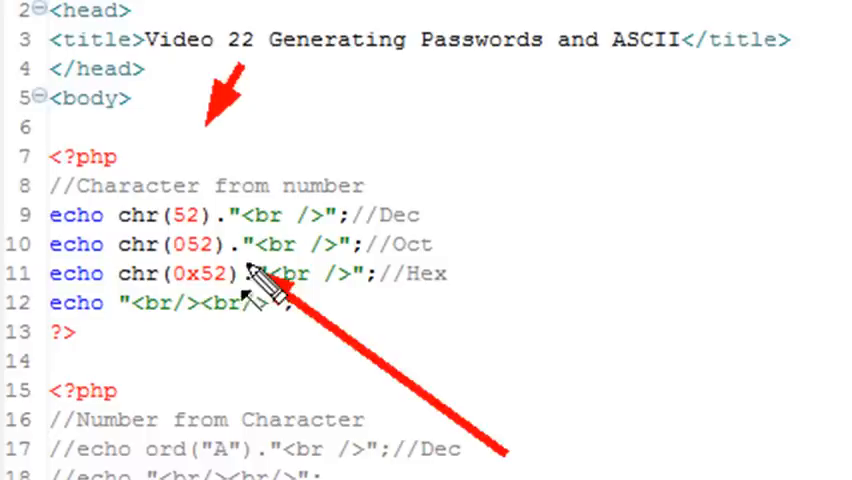
{"action": "mouse_move", "coordinate": [160, 400]}
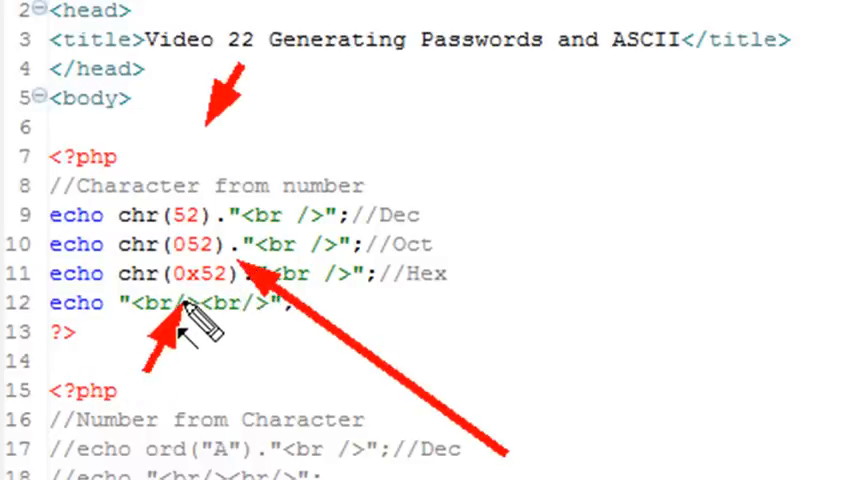
Create a run configuration for Video_22password.php in PHPLesson2 to run the page.
{"action": "left_click", "coordinate": [275, 42]}
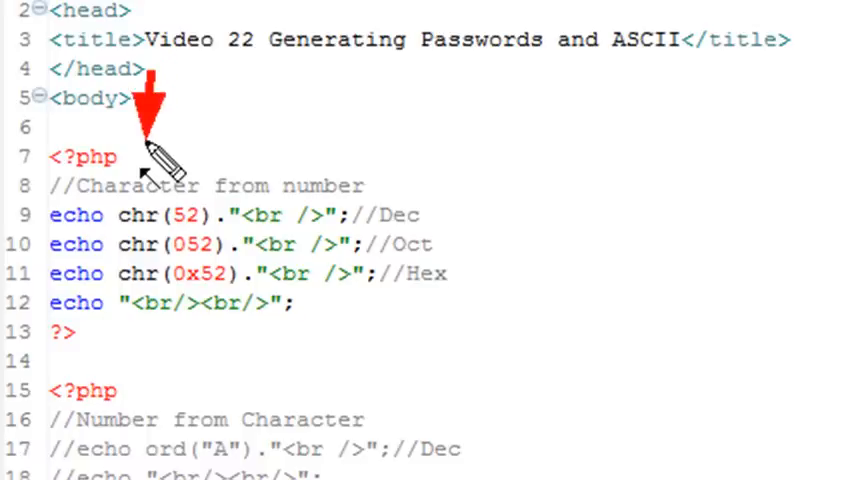
{"action": "mouse_move", "coordinate": [312, 205]}
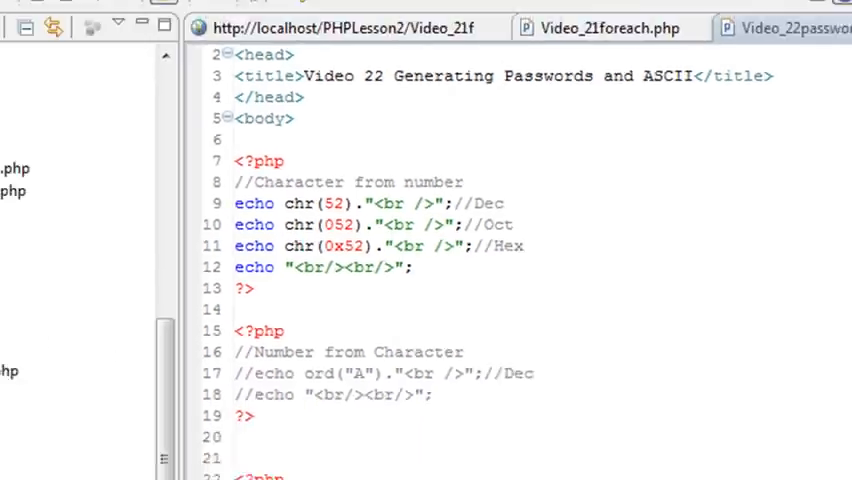
{"action": "left_click", "coordinate": [48, 17]}
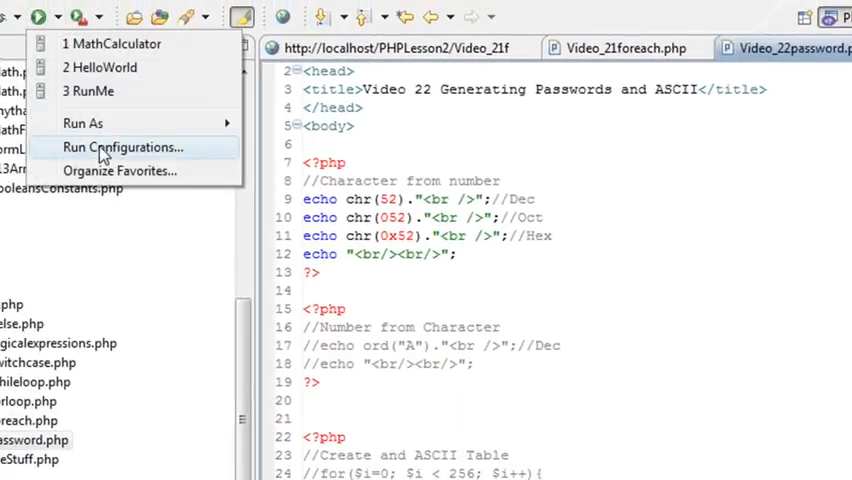
{"action": "left_click", "coordinate": [122, 147]}
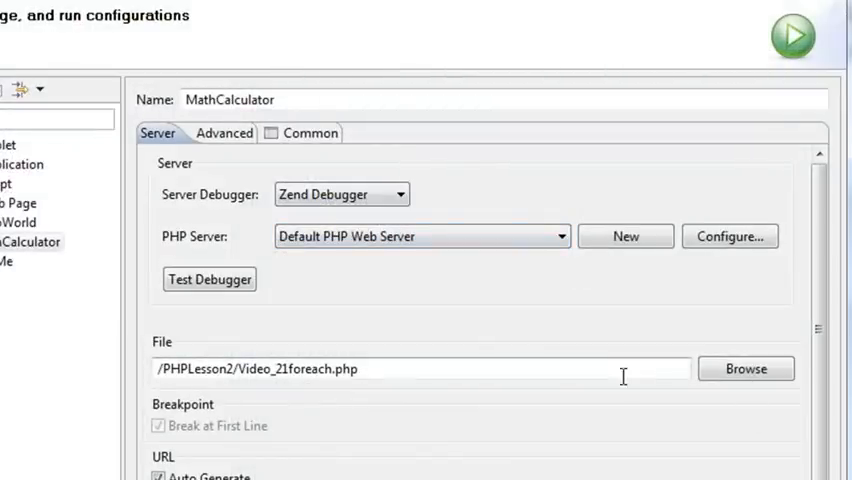
{"action": "left_click", "coordinate": [745, 368]}
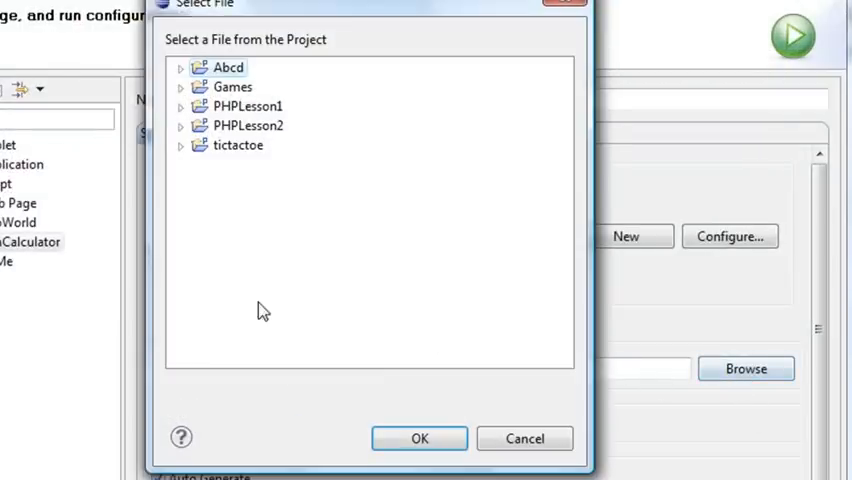
{"action": "left_click", "coordinate": [180, 125]}
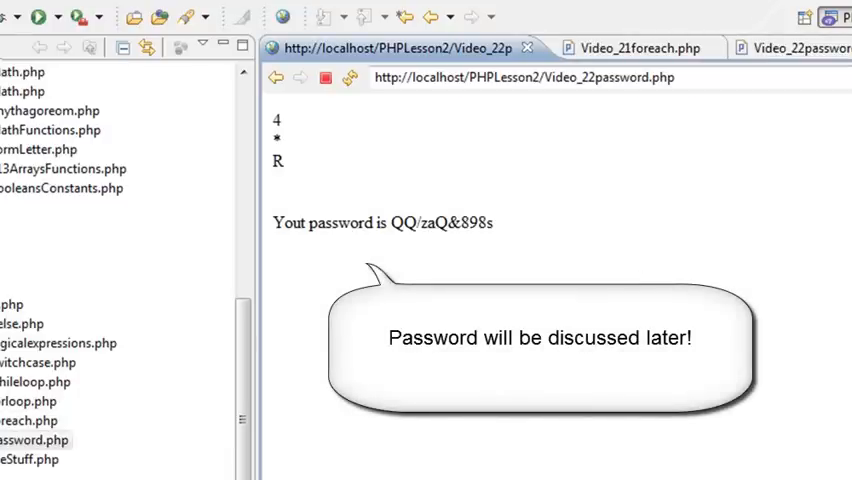
{"action": "left_click_drag", "start_coordinate": [277, 113], "coordinate": [490, 223]}
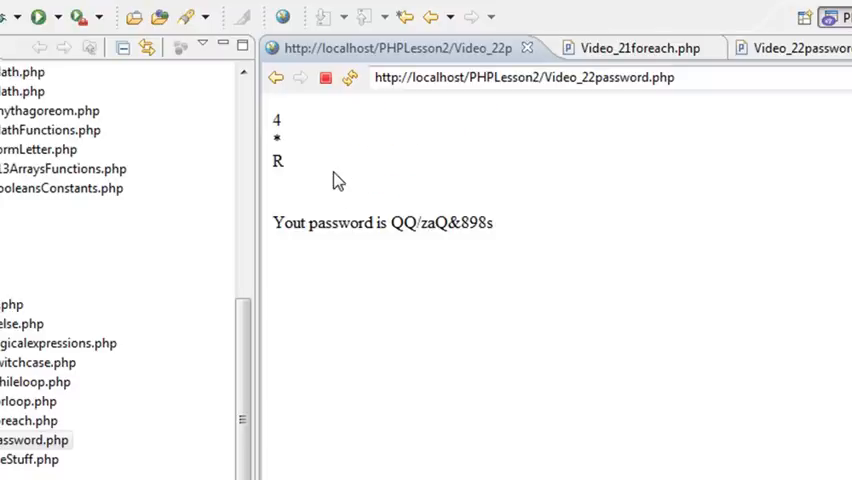
{"action": "mouse_move", "coordinate": [355, 182]}
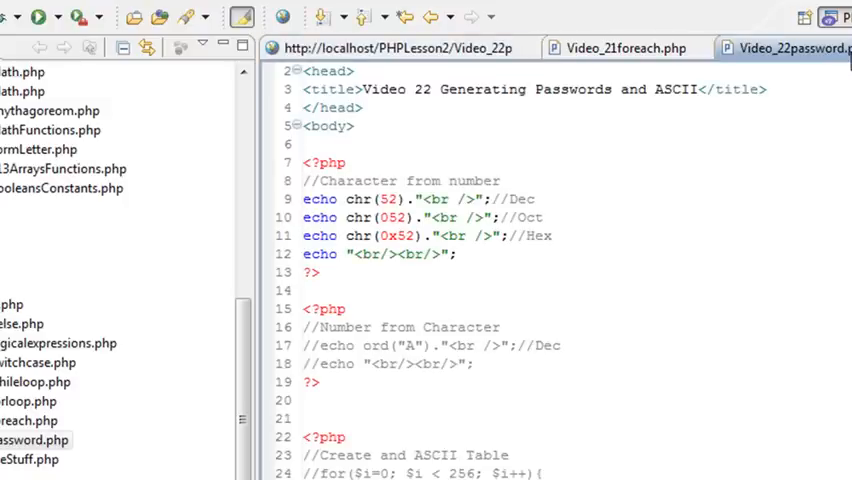
Scroll down and select the commented-out ASCII table for loop on lines 24–27.
{"action": "scroll", "scroll_direction": "down", "scroll_amount": 3}
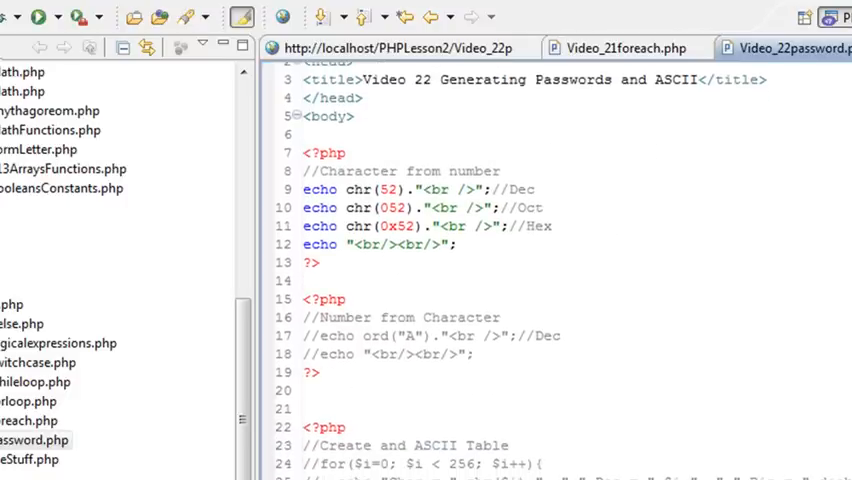
{"action": "scroll", "scroll_direction": "down", "scroll_amount": 3}
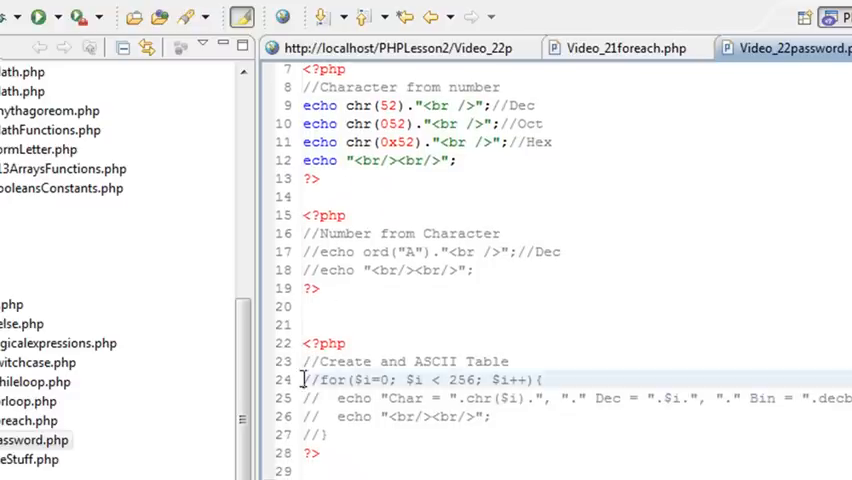
{"action": "left_click_drag", "start_coordinate": [305, 380], "coordinate": [345, 434]}
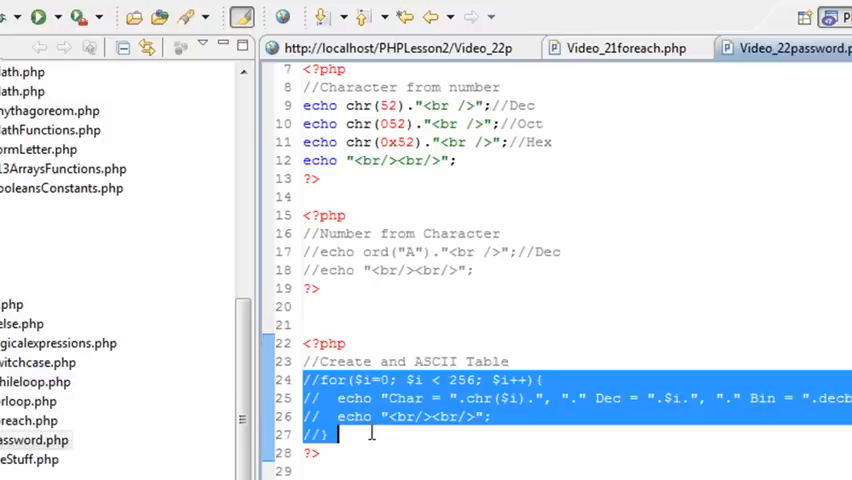
{"action": "mouse_move", "coordinate": [385, 443]}
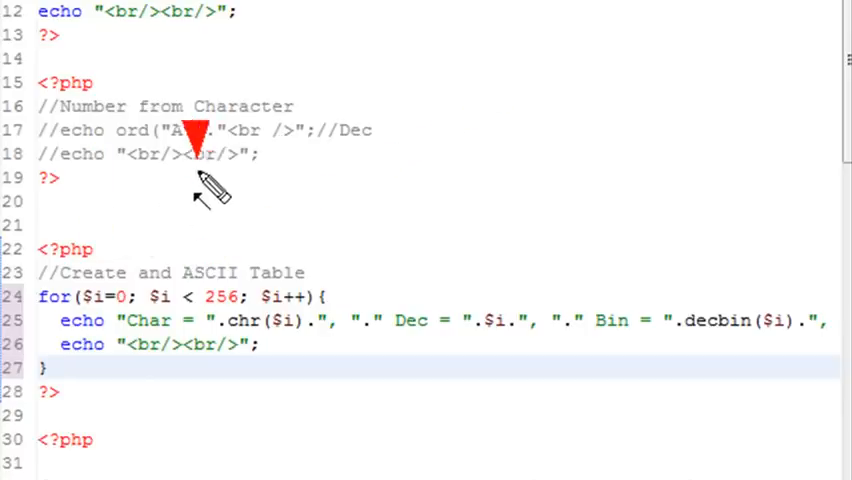
{"action": "mouse_move", "coordinate": [325, 80]}
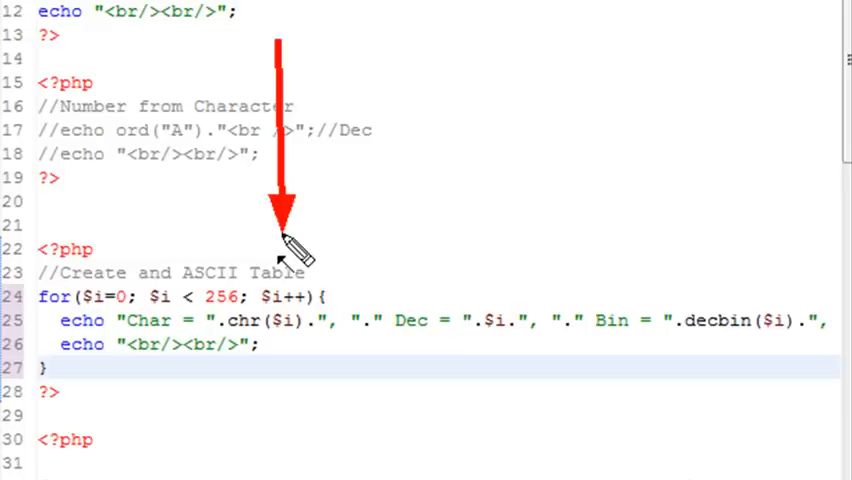
{"action": "mouse_move", "coordinate": [320, 145]}
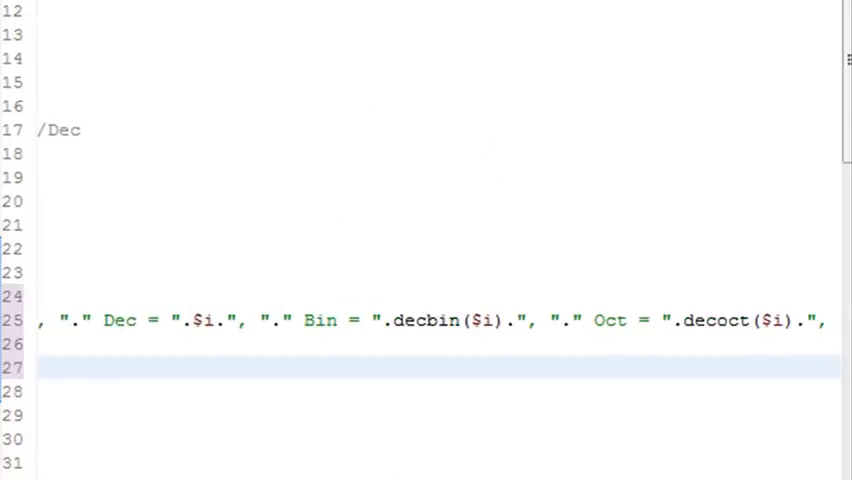
{"action": "mouse_move", "coordinate": [620, 200]}
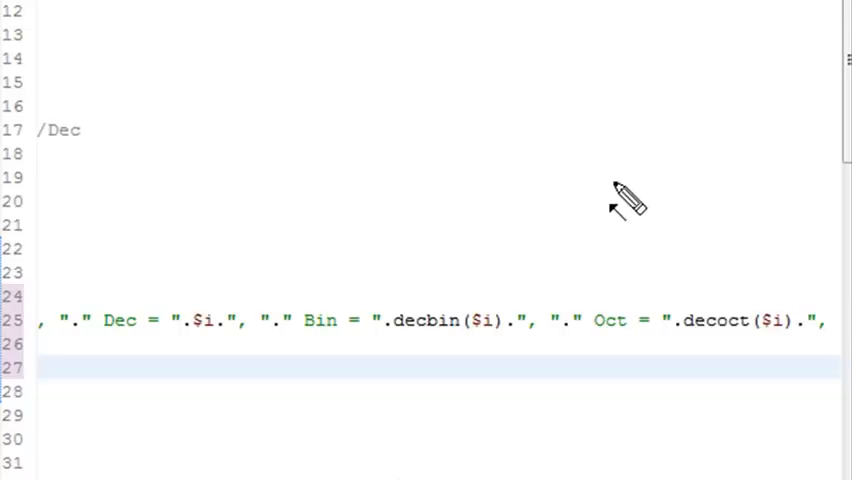
{"action": "mouse_move", "coordinate": [375, 55]}
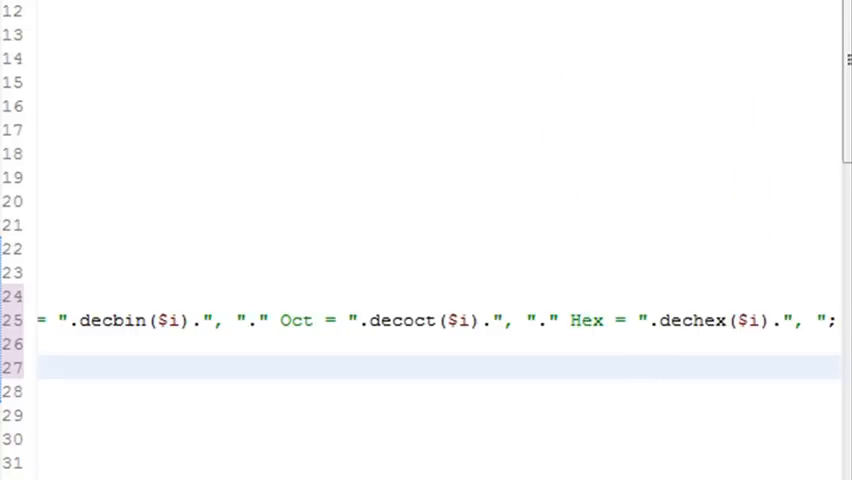
{"action": "mouse_move", "coordinate": [668, 185]}
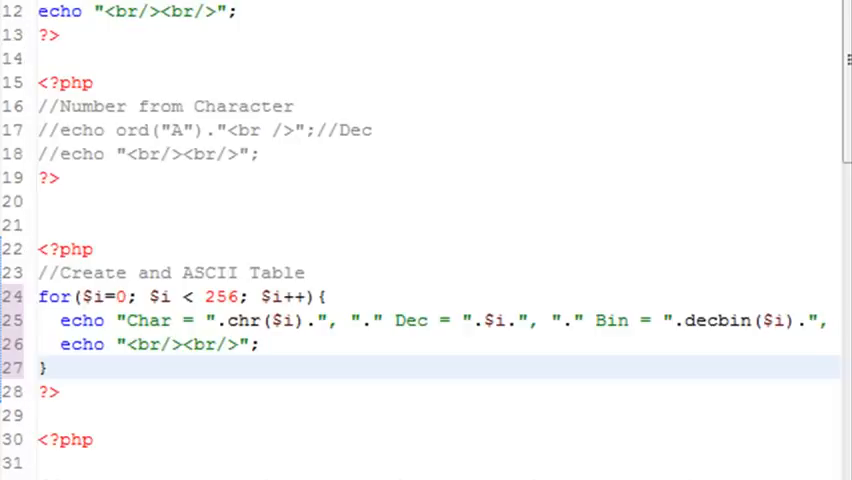
Run the page and scroll the ASCII table output past decimal 200 to the accented characters.
{"action": "left_click", "coordinate": [58, 368]}
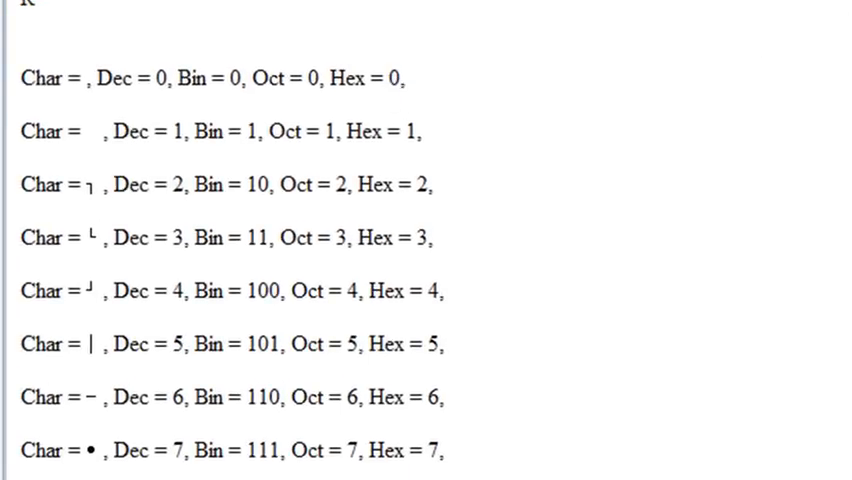
{"action": "scroll", "scroll_direction": "down", "scroll_amount": 3}
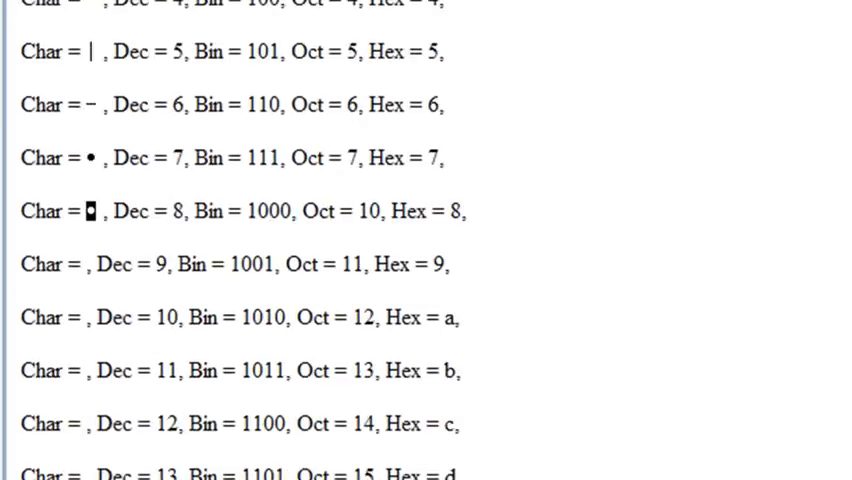
{"action": "scroll", "scroll_direction": "down", "scroll_amount": 3}
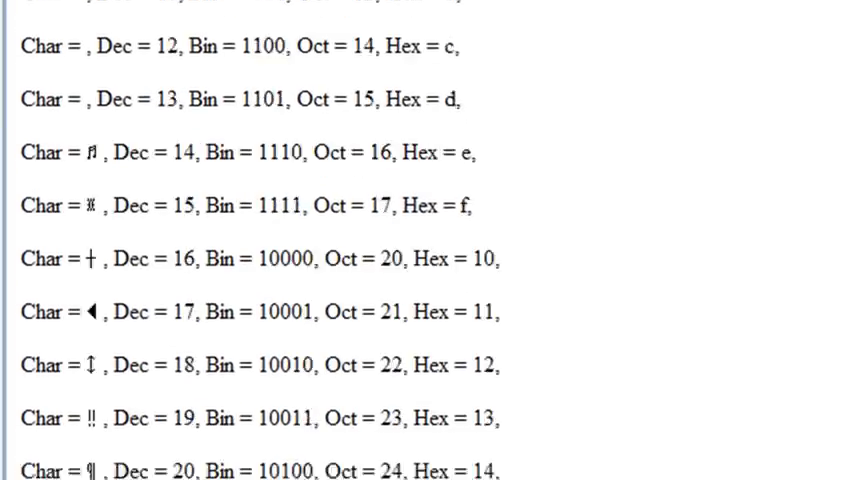
{"action": "scroll", "scroll_direction": "down", "scroll_amount": 3}
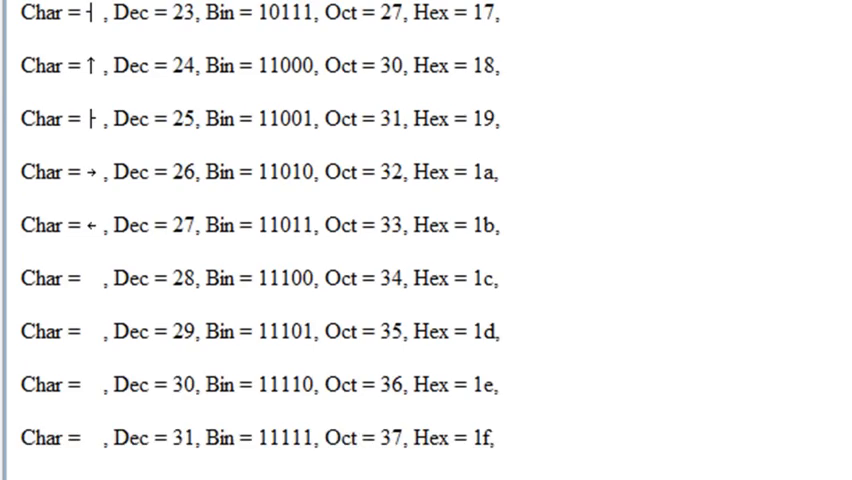
{"action": "scroll", "scroll_direction": "down", "scroll_amount": 3}
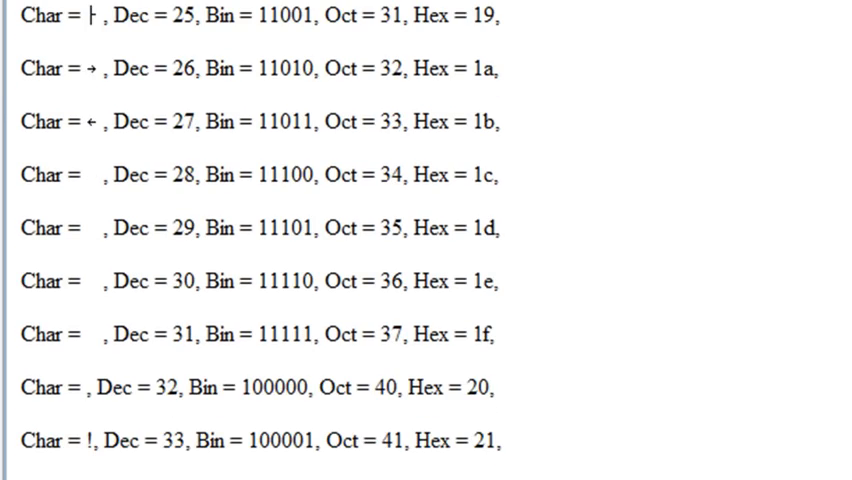
{"action": "scroll", "scroll_direction": "down", "scroll_amount": 3}
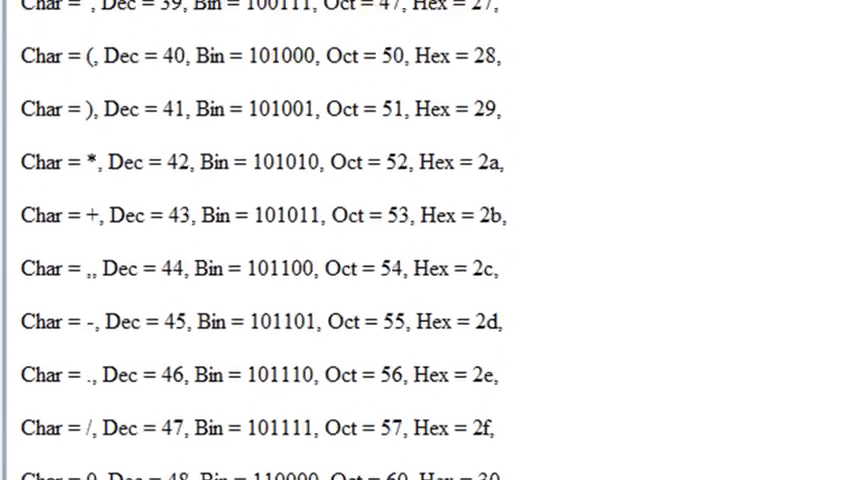
{"action": "scroll", "scroll_direction": "down", "scroll_amount": 3}
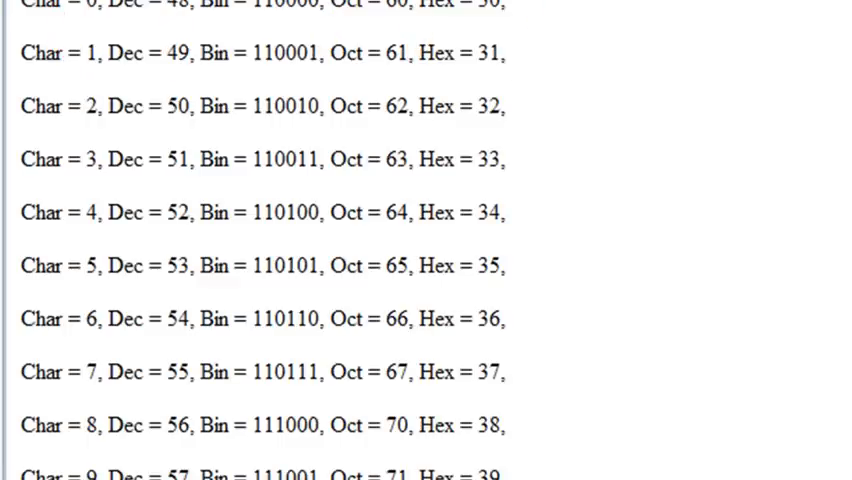
{"action": "scroll", "scroll_direction": "down", "scroll_amount": 3}
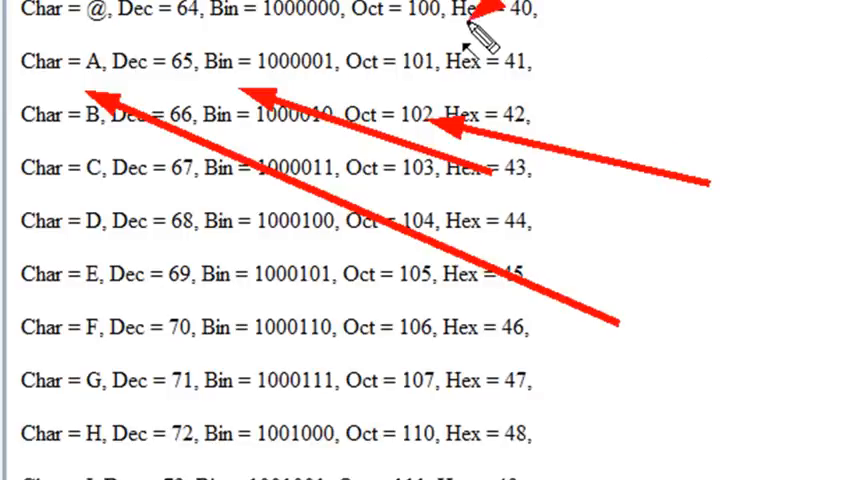
{"action": "scroll", "scroll_direction": "down", "scroll_amount": 3}
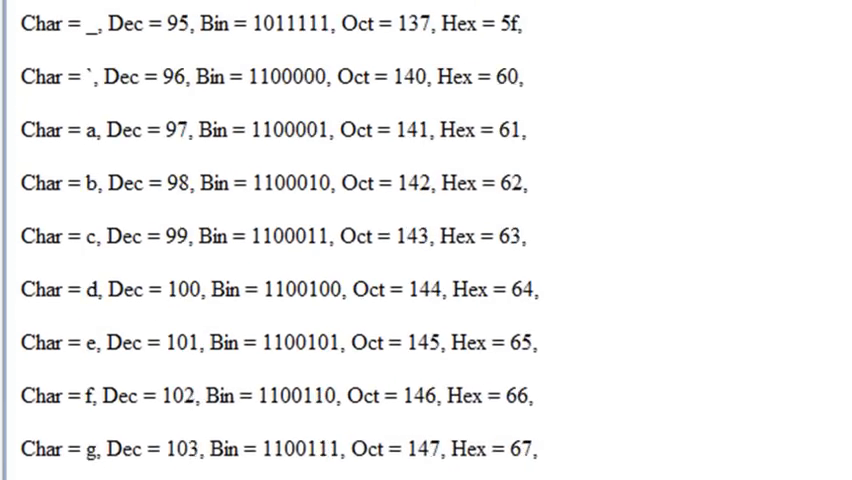
{"action": "scroll", "scroll_direction": "down", "scroll_amount": 3}
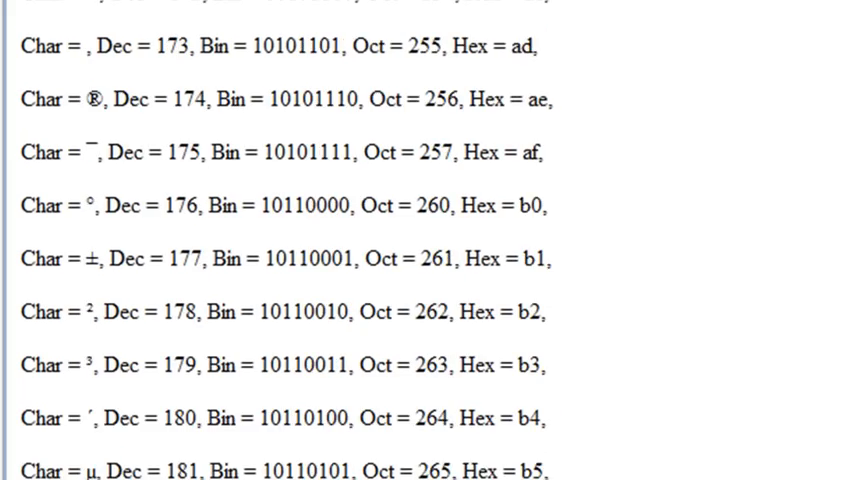
{"action": "scroll", "scroll_direction": "down", "scroll_amount": 3}
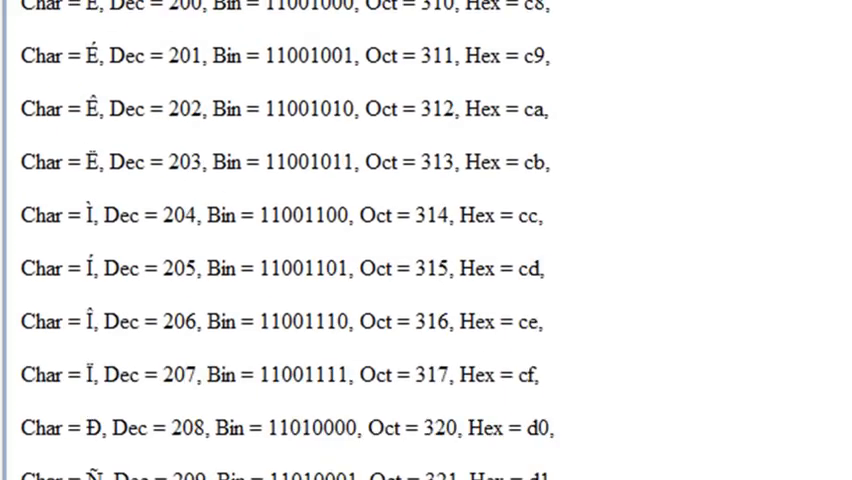
{"action": "scroll", "scroll_direction": "down", "scroll_amount": 3}
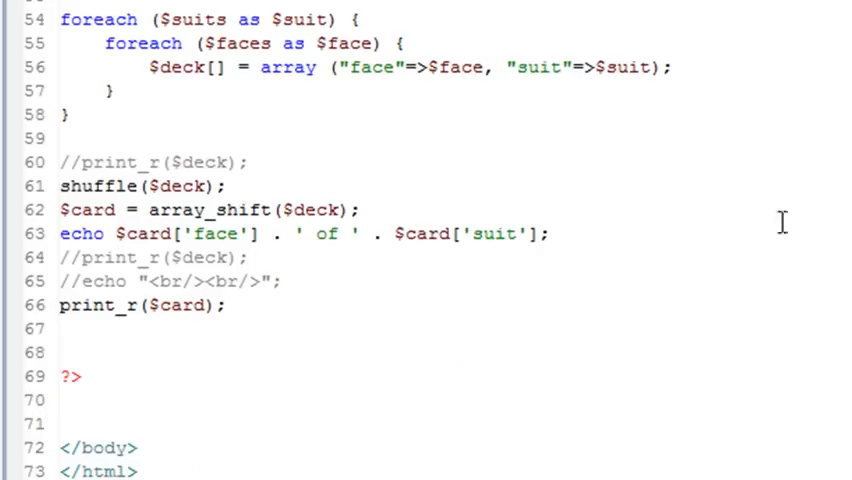
Select the two commented ord("A") Number-from-Character echo lines, 17–18.
{"action": "scroll", "scroll_direction": "up", "scroll_amount": 3}
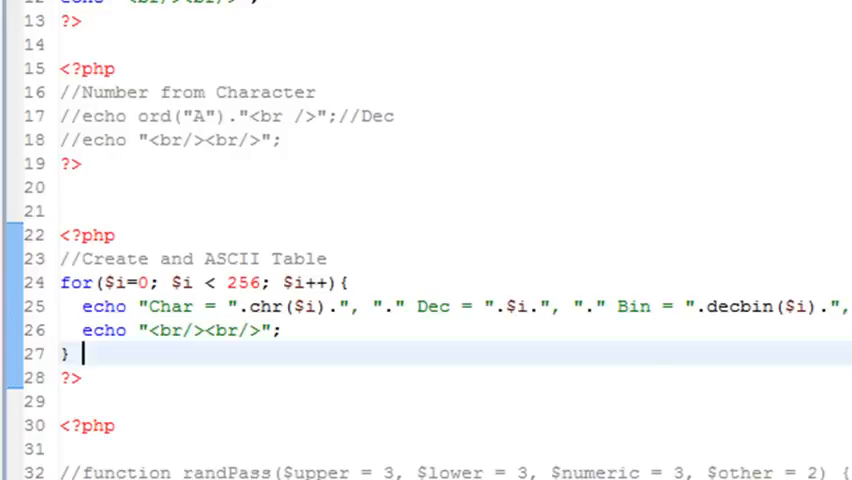
{"action": "left_click", "coordinate": [62, 116]}
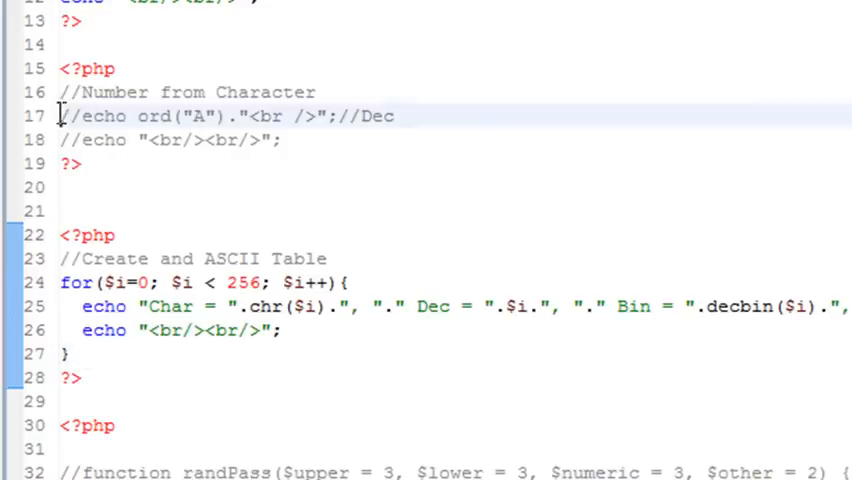
{"action": "left_click_drag", "start_coordinate": [62, 116], "coordinate": [283, 138]}
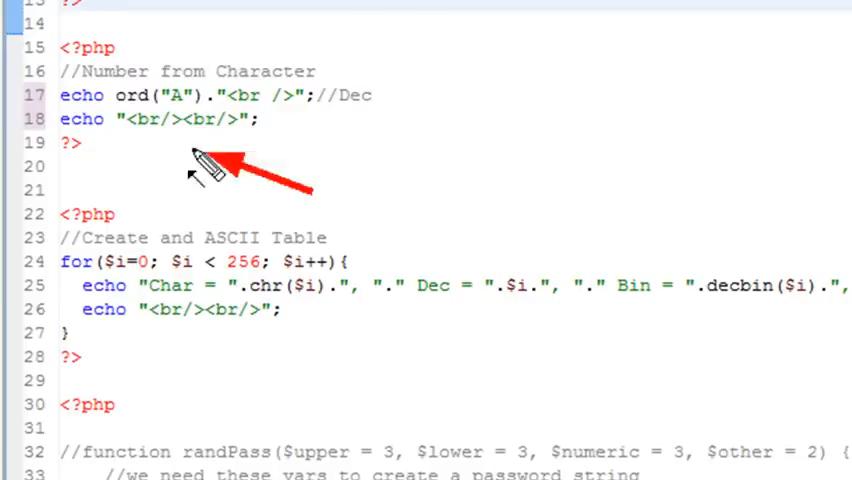
{"action": "mouse_move", "coordinate": [655, 185]}
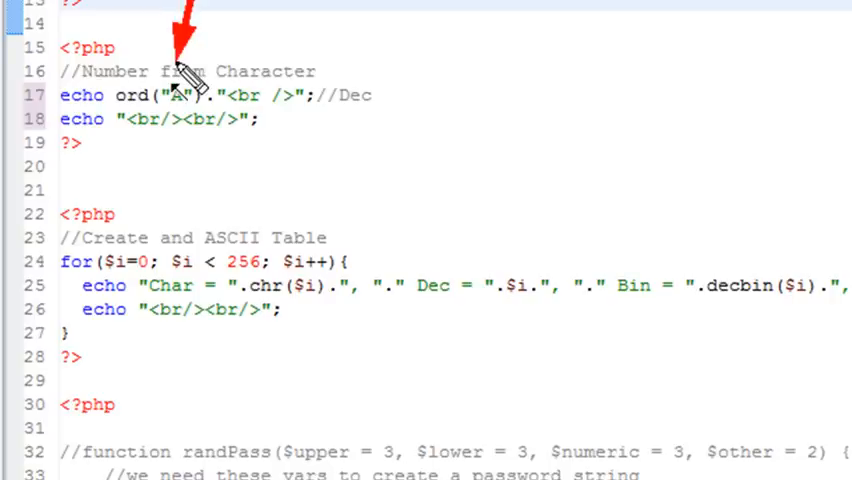
{"action": "mouse_move", "coordinate": [460, 150]}
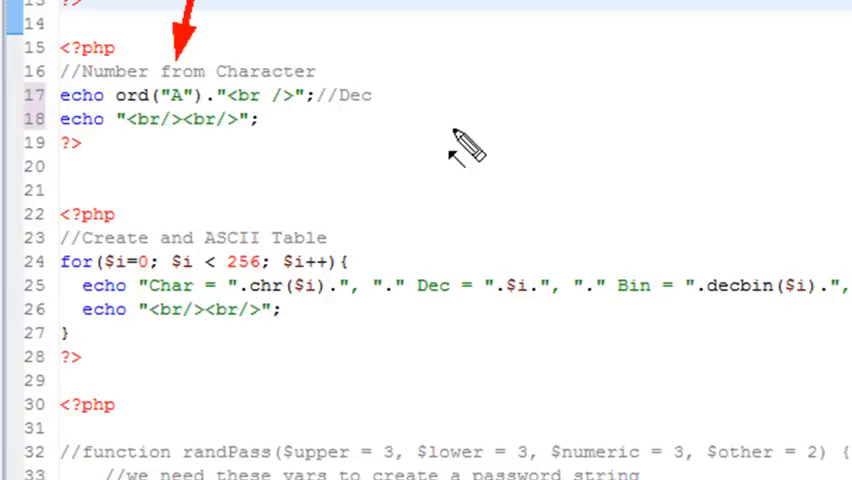
{"action": "mouse_move", "coordinate": [365, 200]}
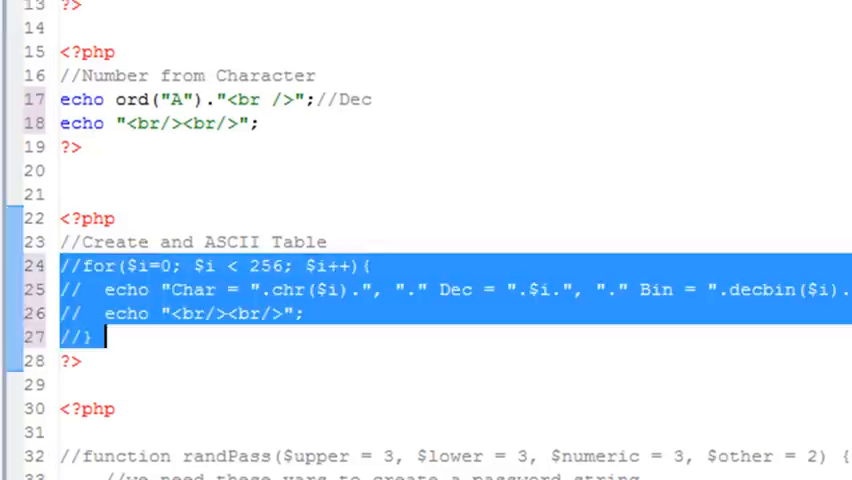
{"action": "scroll", "scroll_direction": "up", "scroll_amount": 3}
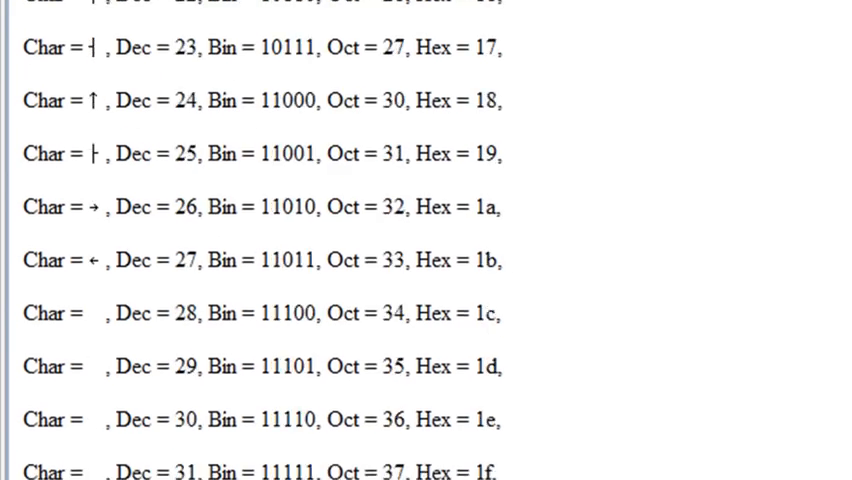
{"action": "scroll", "scroll_direction": "down", "scroll_amount": 3}
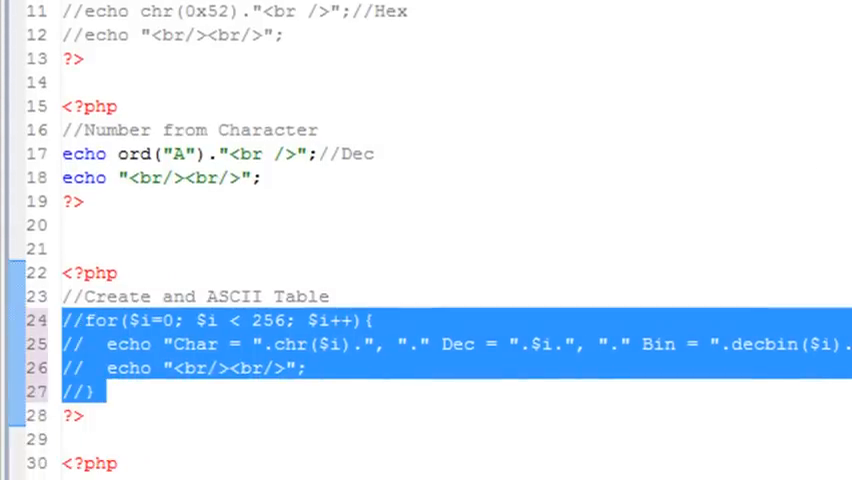
Select the commented randPass password-generation code on lines 35–62.
{"action": "scroll", "scroll_direction": "down", "scroll_amount": 3}
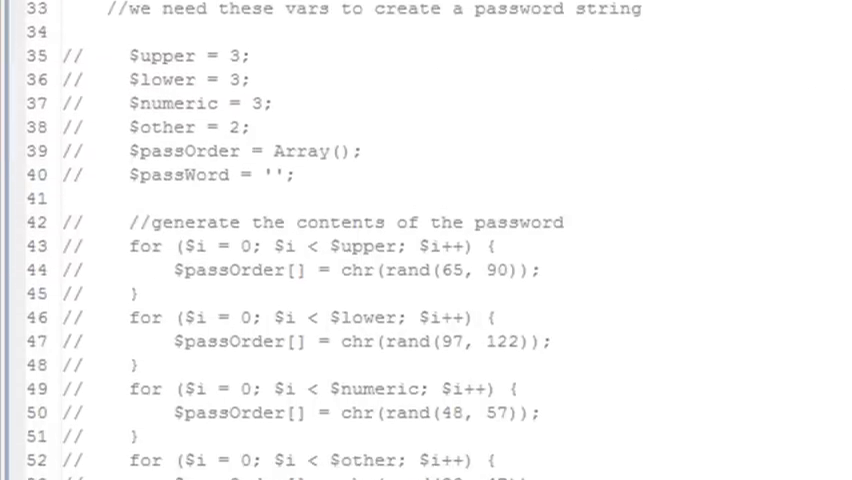
{"action": "left_click_drag", "start_coordinate": [130, 47], "coordinate": [140, 285]}
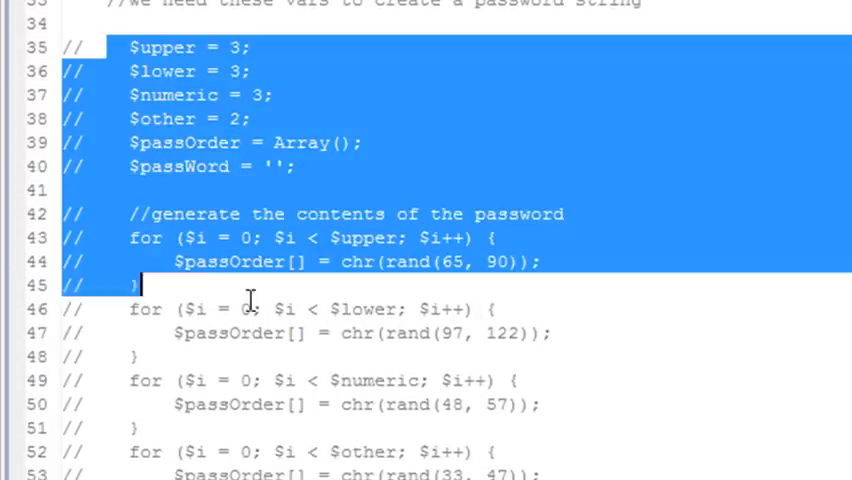
{"action": "scroll", "scroll_direction": "down", "scroll_amount": 3}
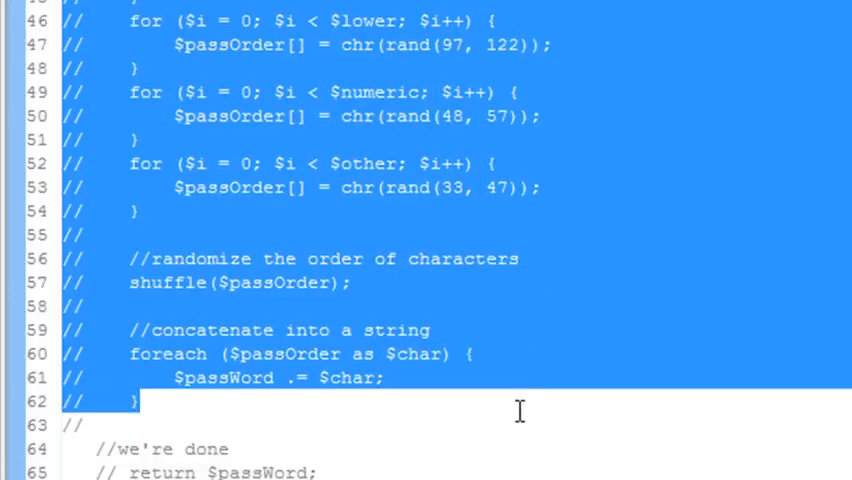
{"action": "scroll", "scroll_direction": "up", "scroll_amount": 3}
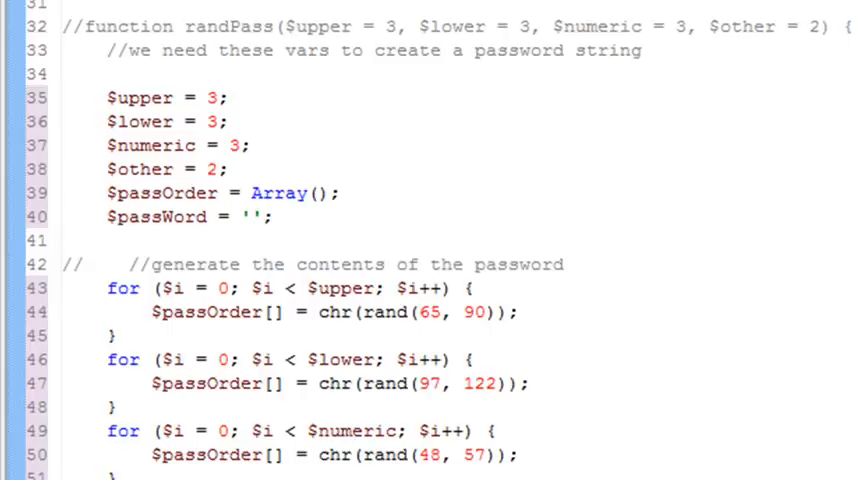
{"action": "scroll", "scroll_direction": "down", "scroll_amount": 3}
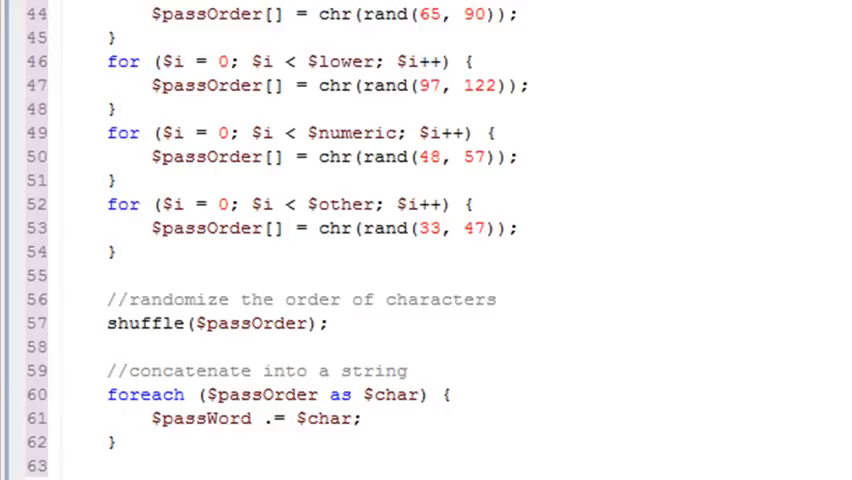
{"action": "scroll", "scroll_direction": "up", "scroll_amount": 3}
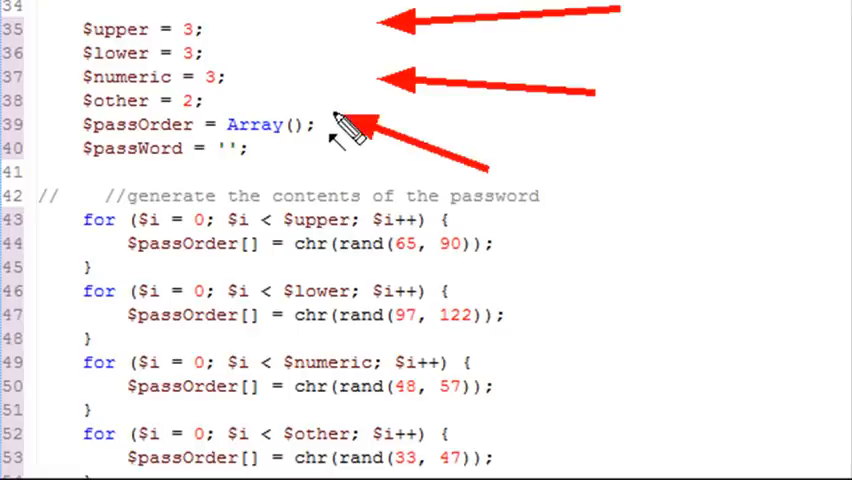
{"action": "mouse_move", "coordinate": [50, 150]}
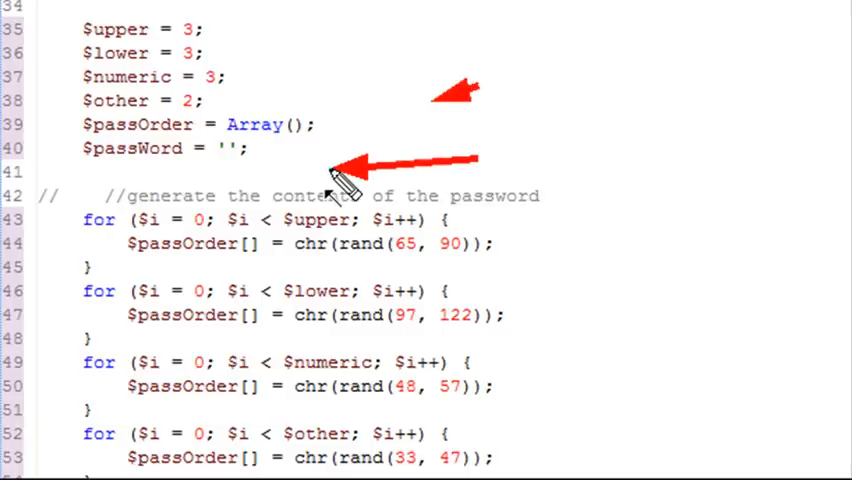
{"action": "scroll", "scroll_direction": "down", "scroll_amount": 3}
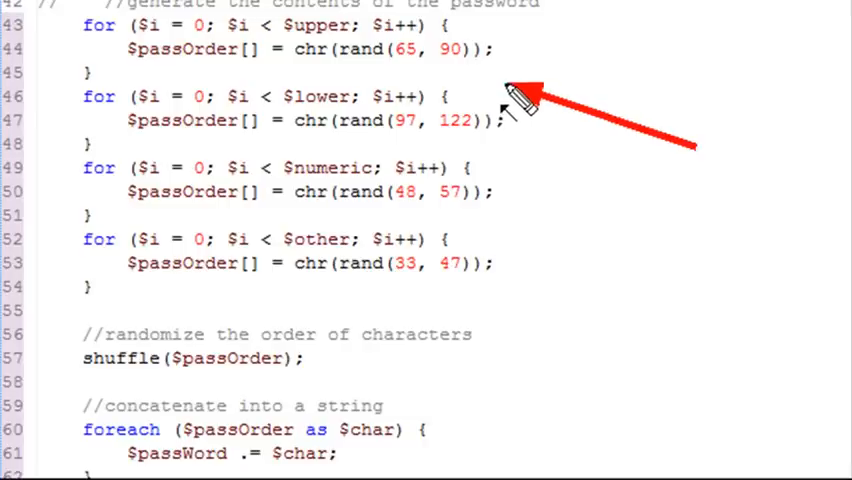
{"action": "mouse_move", "coordinate": [510, 105]}
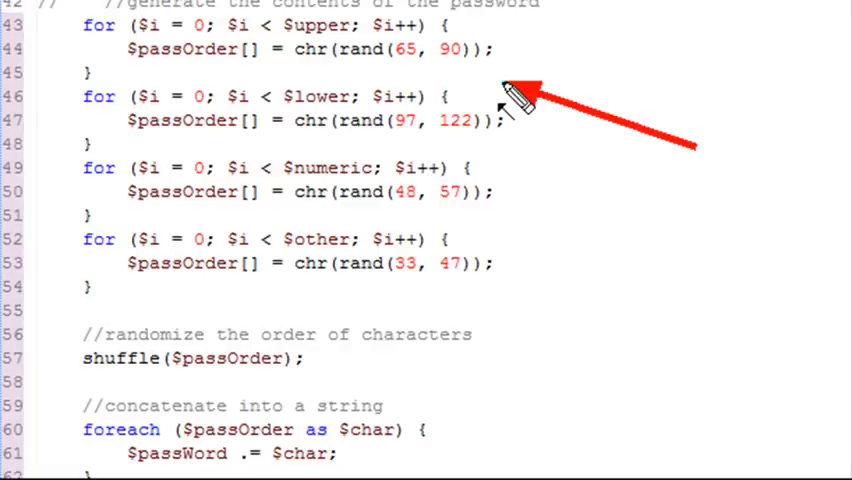
{"action": "mouse_move", "coordinate": [470, 65]}
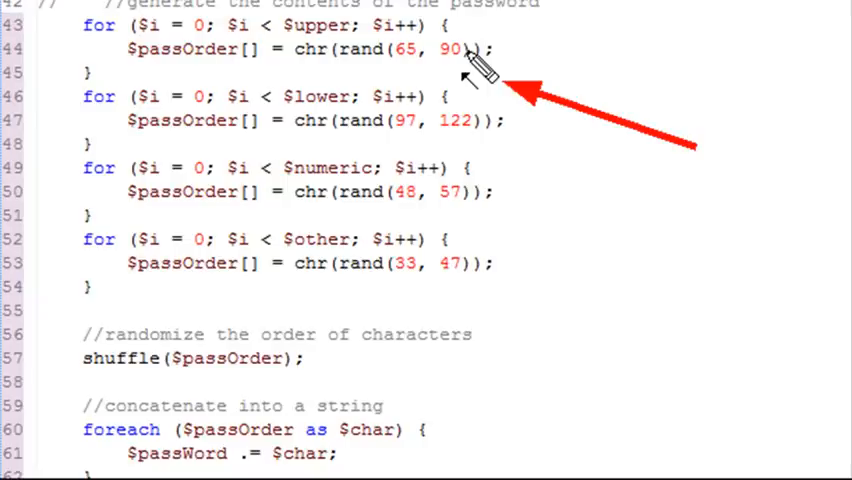
{"action": "mouse_move", "coordinate": [555, 115]}
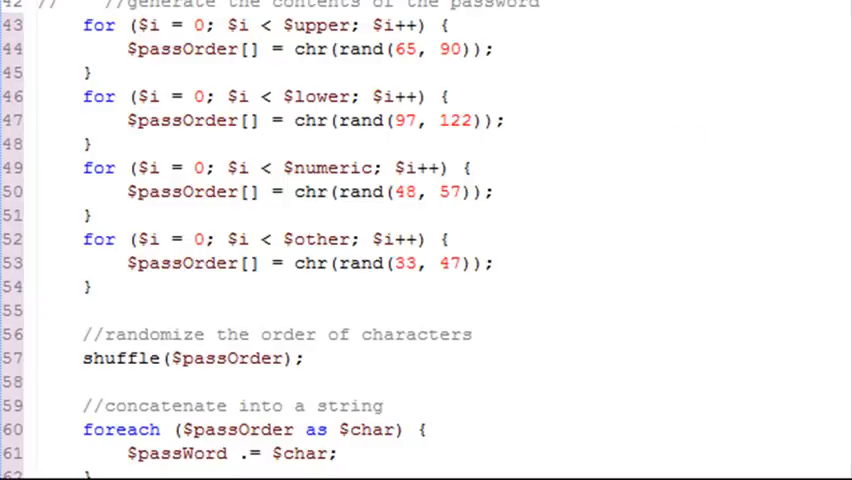
{"action": "scroll", "scroll_direction": "up", "scroll_amount": 3}
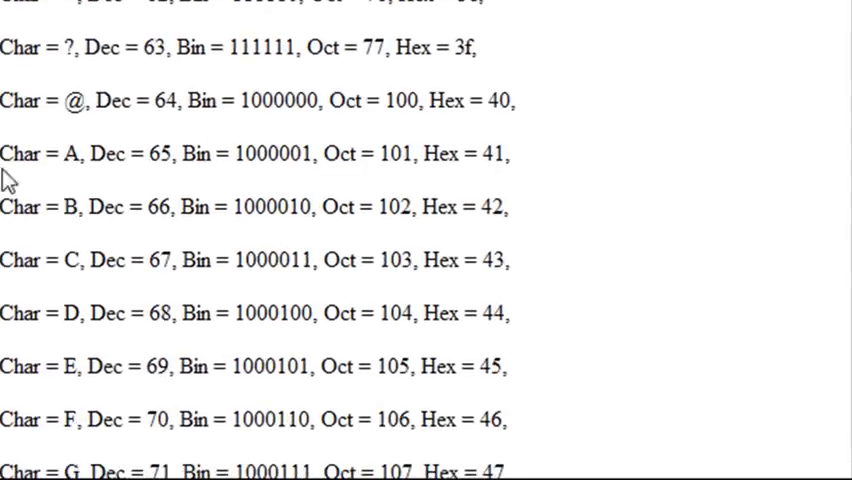
{"action": "scroll", "scroll_direction": "down", "scroll_amount": 3}
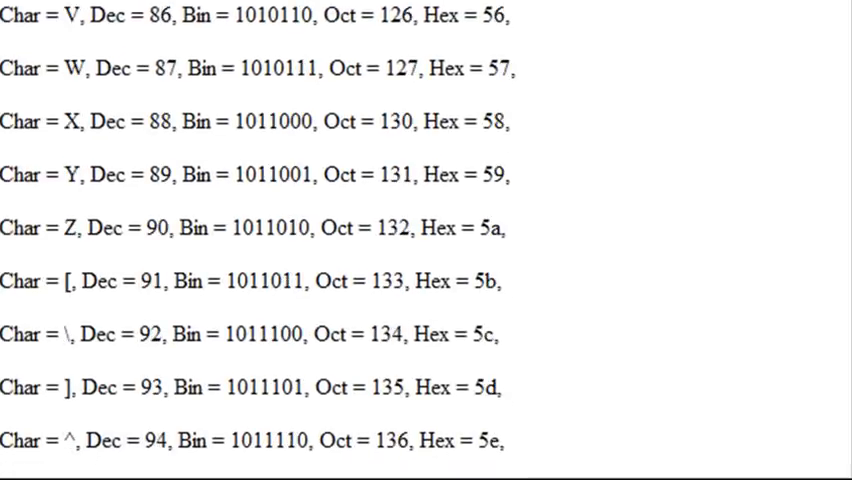
{"action": "scroll", "scroll_direction": "down", "scroll_amount": 3}
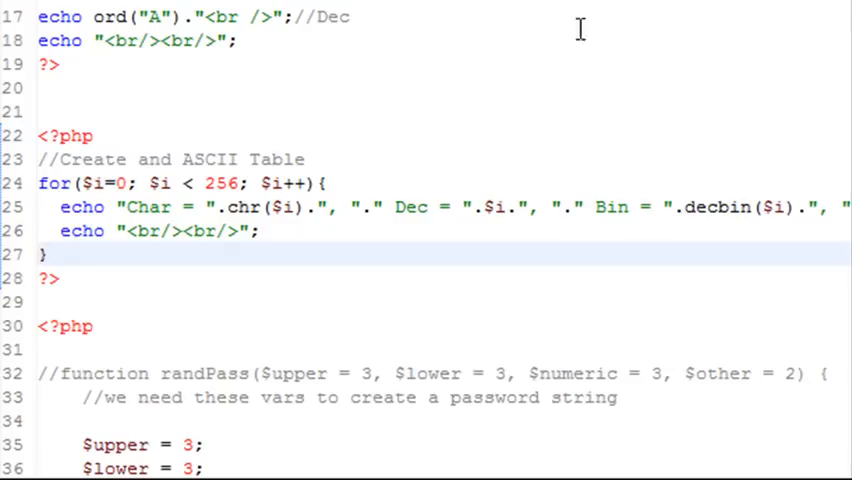
{"action": "scroll", "scroll_direction": "down", "scroll_amount": 3}
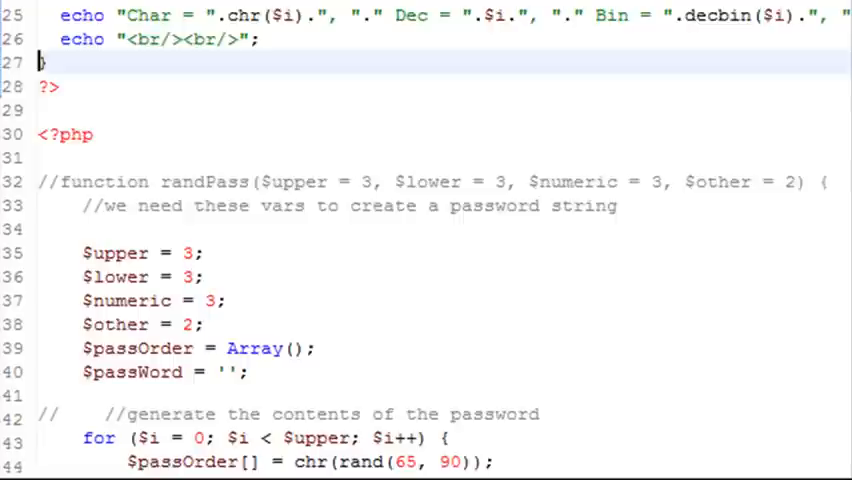
{"action": "scroll", "scroll_direction": "down", "scroll_amount": 3}
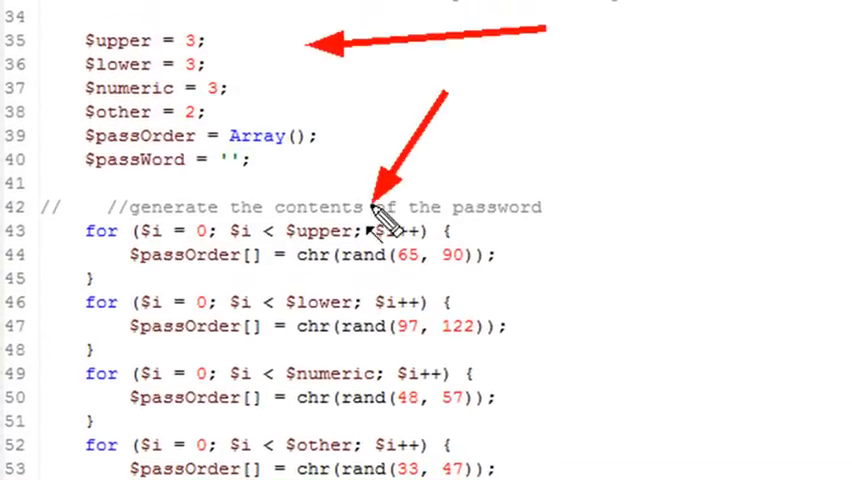
{"action": "mouse_move", "coordinate": [728, 213]}
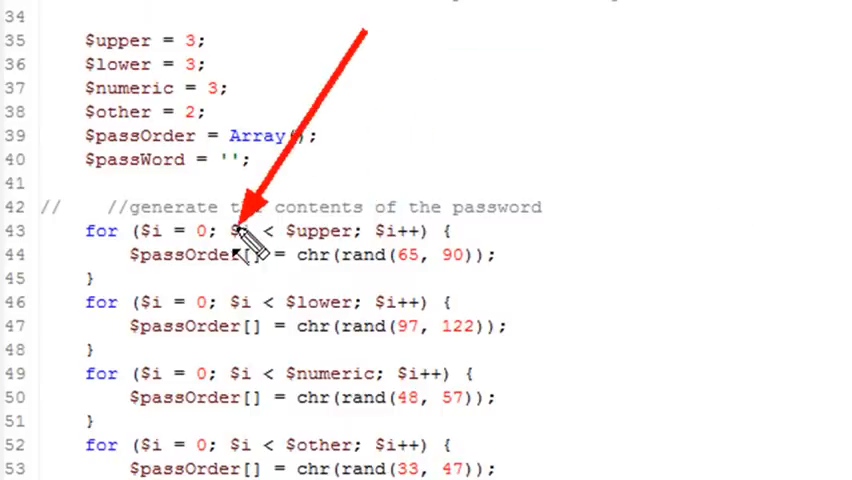
{"action": "mouse_move", "coordinate": [250, 310]}
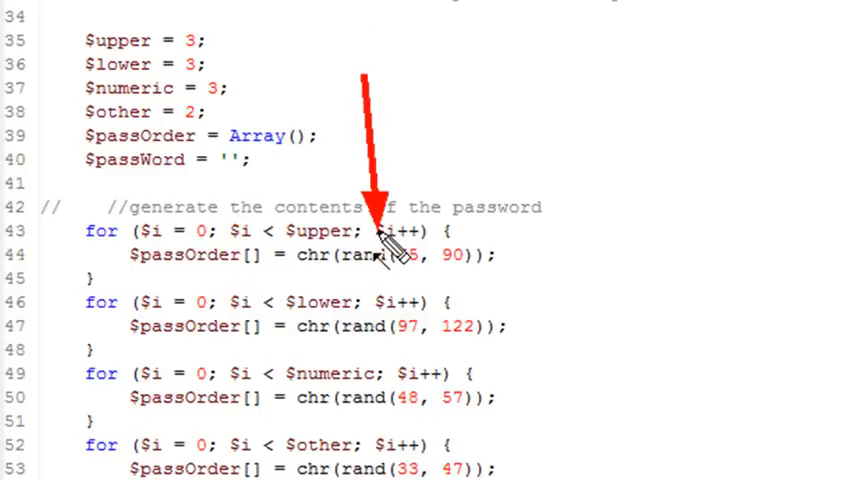
{"action": "mouse_move", "coordinate": [445, 210]}
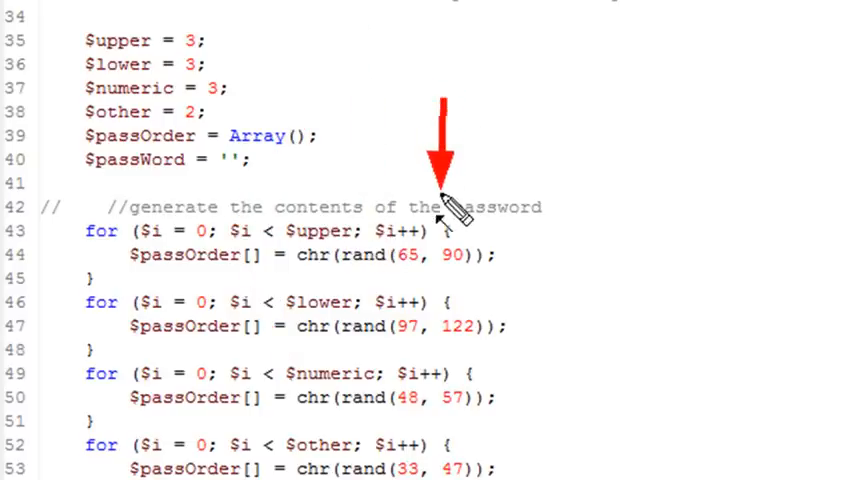
{"action": "mouse_move", "coordinate": [400, 305]}
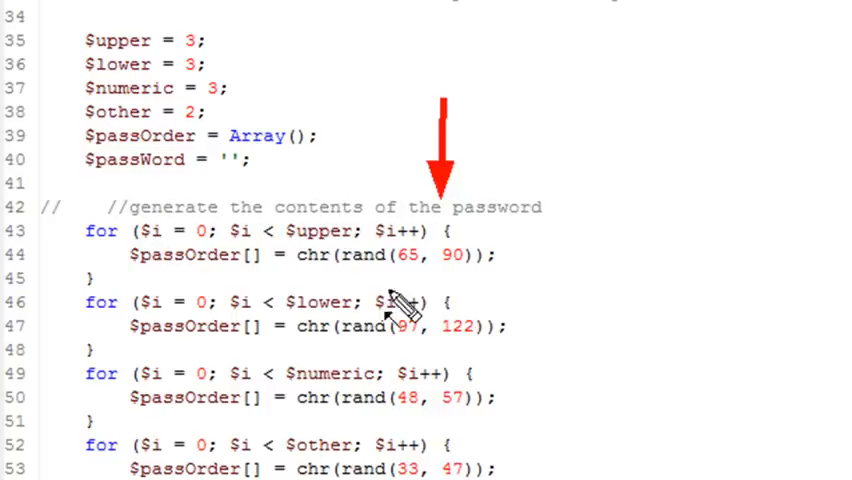
{"action": "mouse_move", "coordinate": [355, 325]}
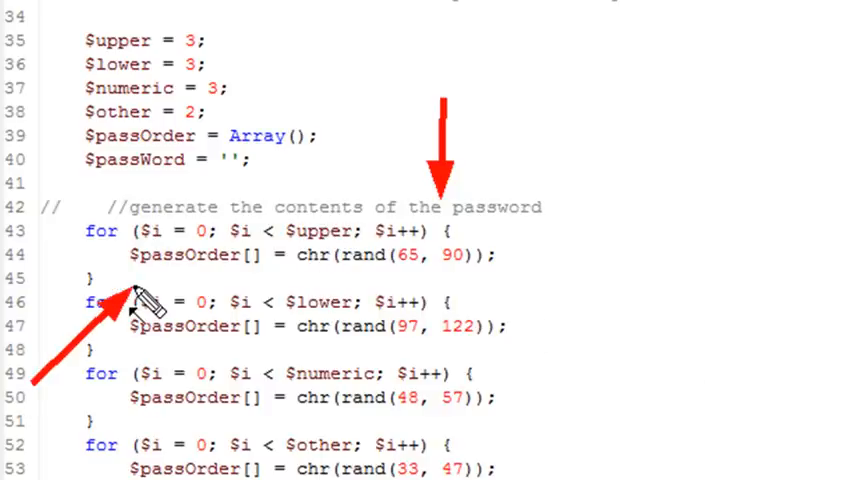
{"action": "mouse_move", "coordinate": [505, 272]}
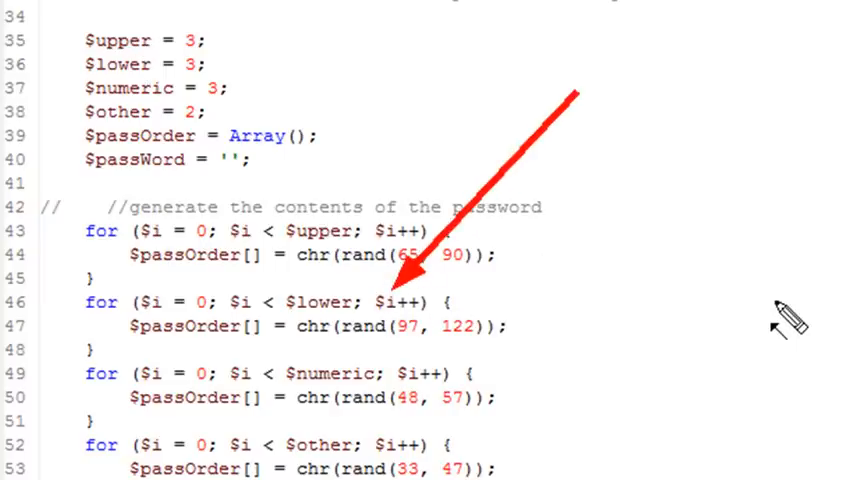
{"action": "mouse_move", "coordinate": [588, 100]}
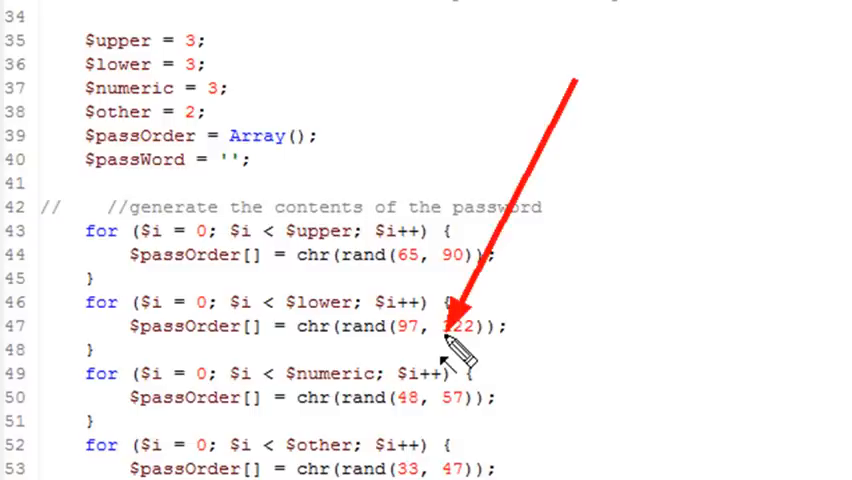
{"action": "mouse_move", "coordinate": [405, 430]}
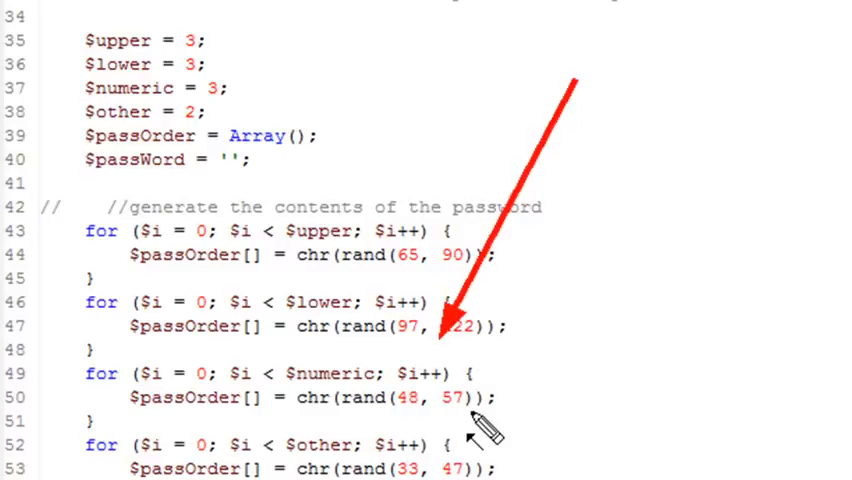
{"action": "mouse_move", "coordinate": [512, 258]}
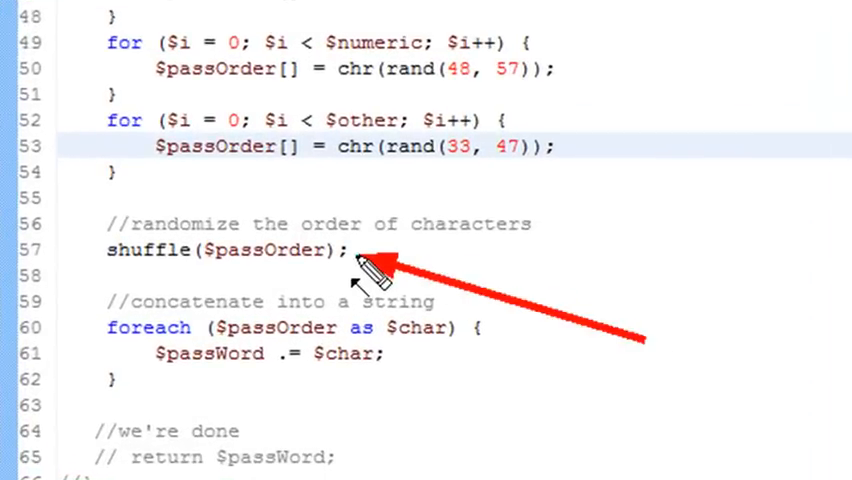
{"action": "mouse_move", "coordinate": [570, 410]}
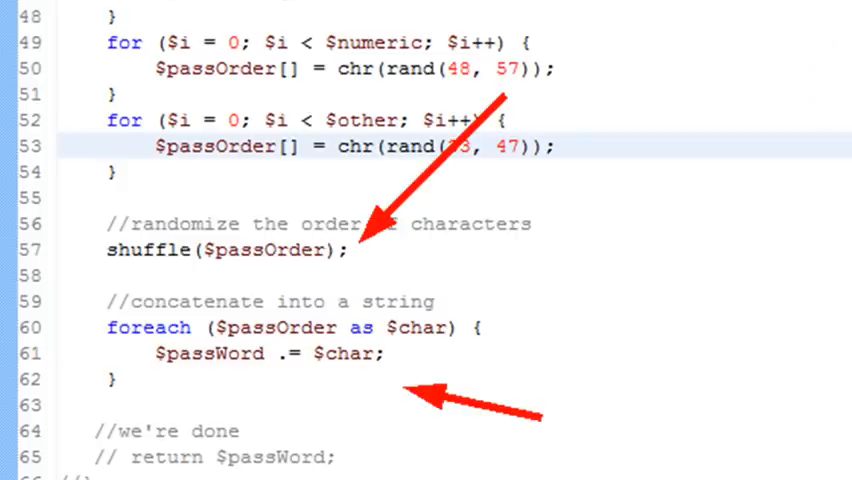
Scroll down through the code to the shuffle call and password echo line.
{"action": "scroll", "scroll_direction": "down", "scroll_amount": 3}
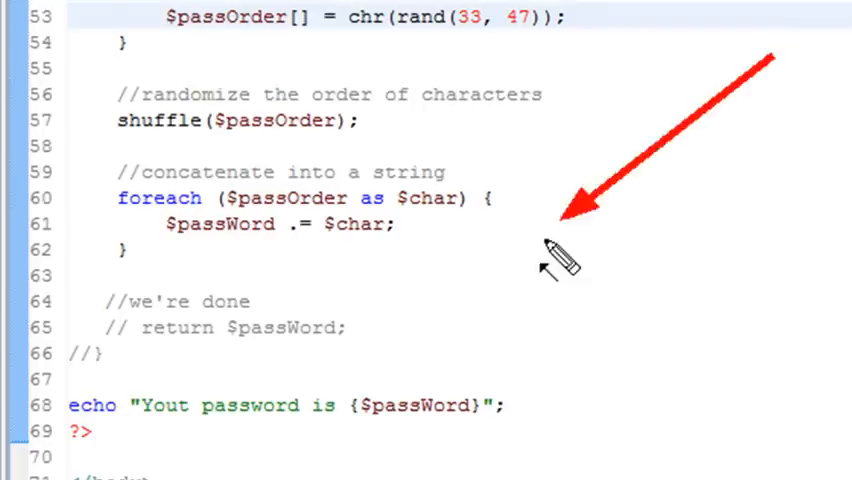
{"action": "mouse_move", "coordinate": [510, 370]}
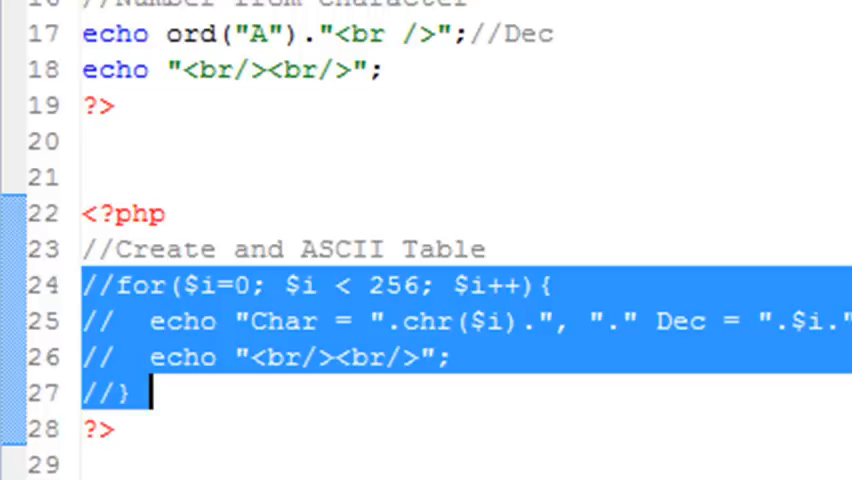
Scroll up to the ASCII loop, then down through the password counts and character loops.
{"action": "scroll", "scroll_direction": "up", "scroll_amount": 3}
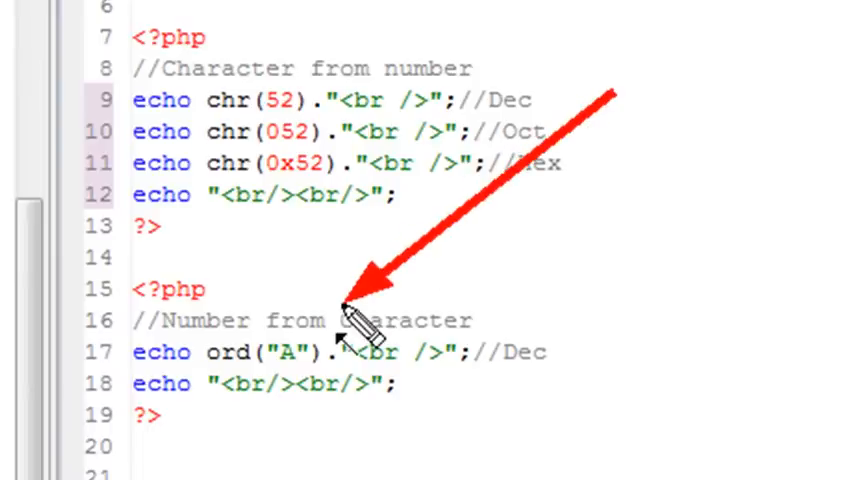
{"action": "mouse_move", "coordinate": [360, 330]}
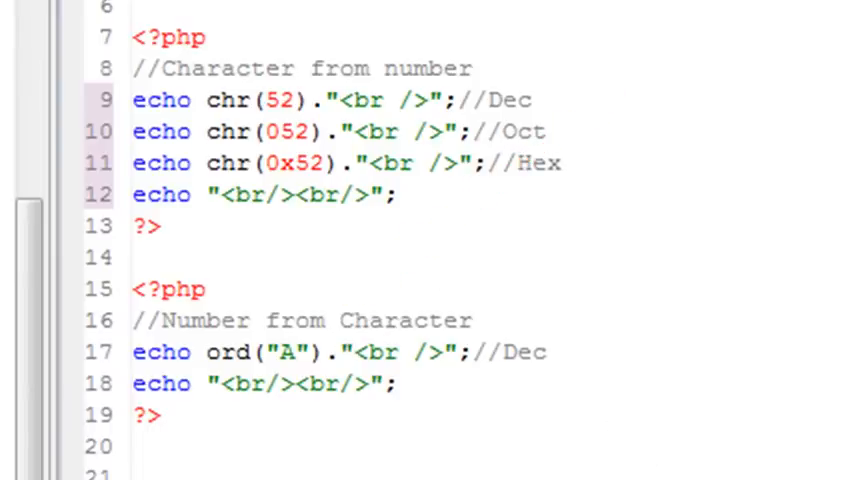
{"action": "scroll", "scroll_direction": "down", "scroll_amount": 3}
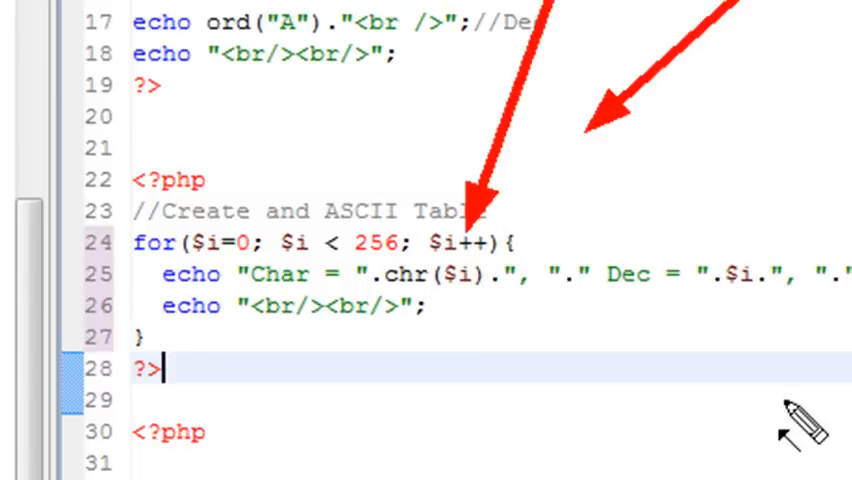
{"action": "scroll", "scroll_direction": "down", "scroll_amount": 3}
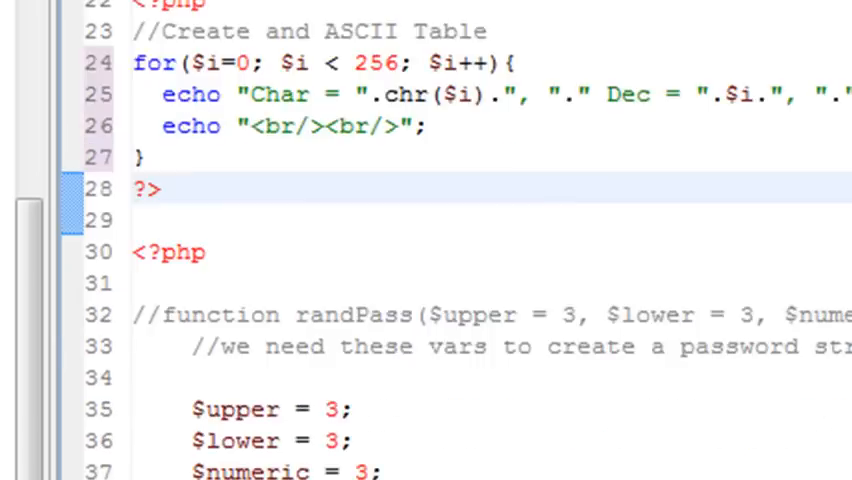
{"action": "scroll", "scroll_direction": "down", "scroll_amount": 3}
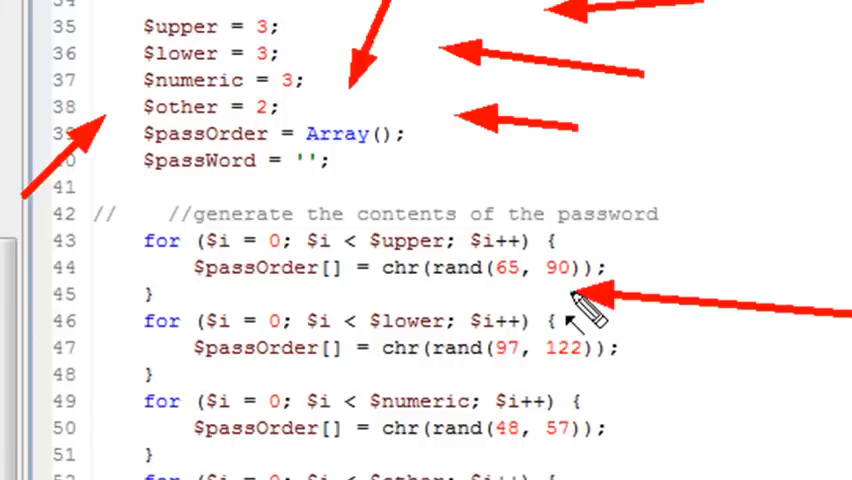
{"action": "scroll", "scroll_direction": "down", "scroll_amount": 3}
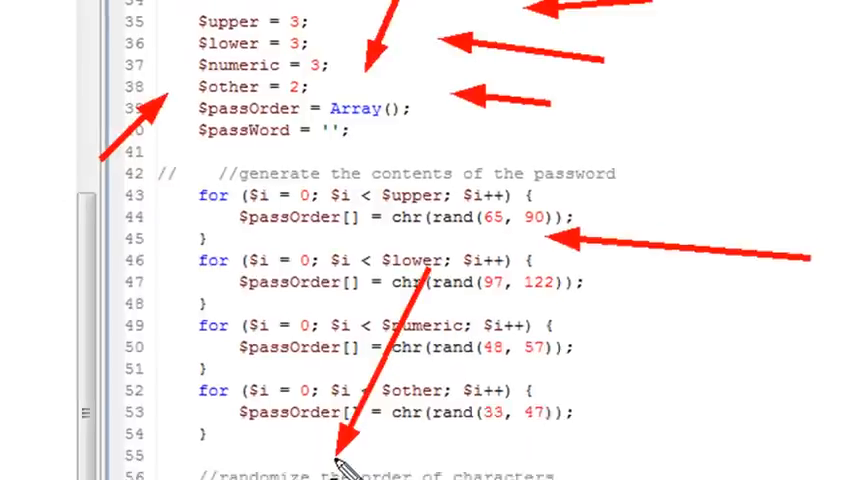
{"action": "scroll", "scroll_direction": "down", "scroll_amount": 3}
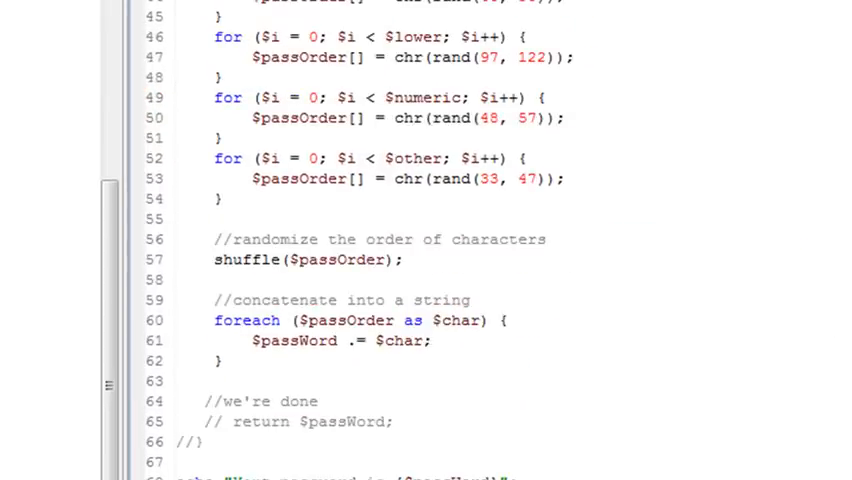